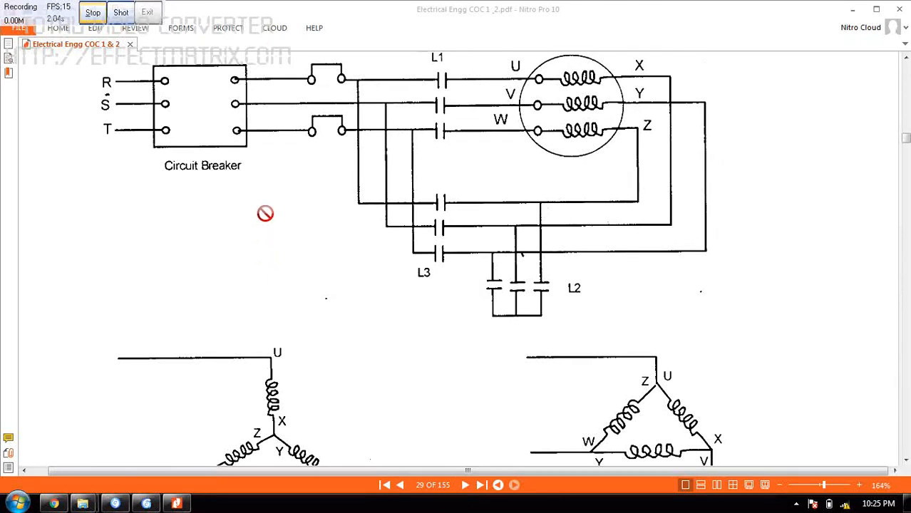
pyautogui.moveTo(263, 198)
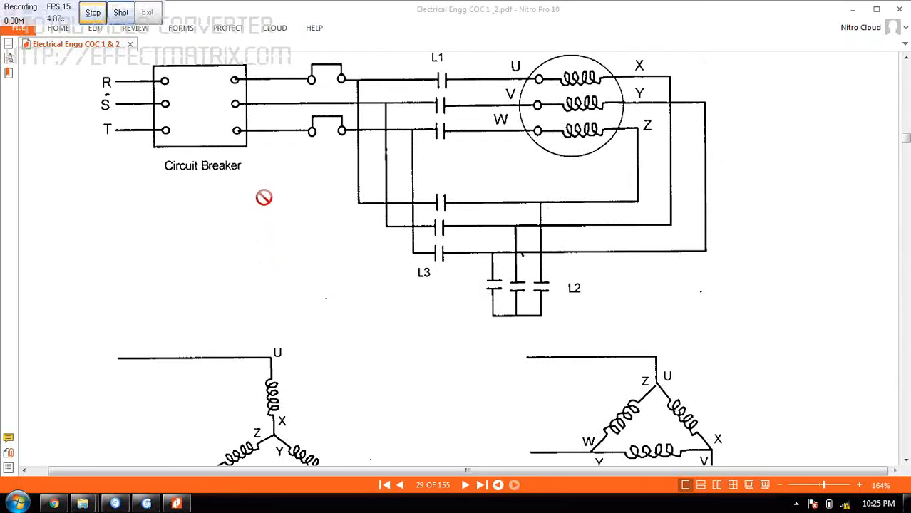
pyautogui.moveTo(475, 158)
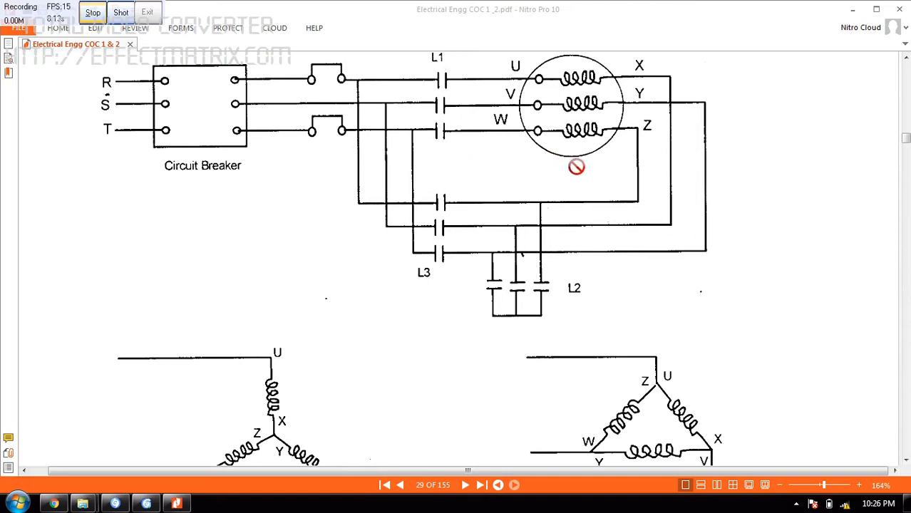
pyautogui.moveTo(558, 176)
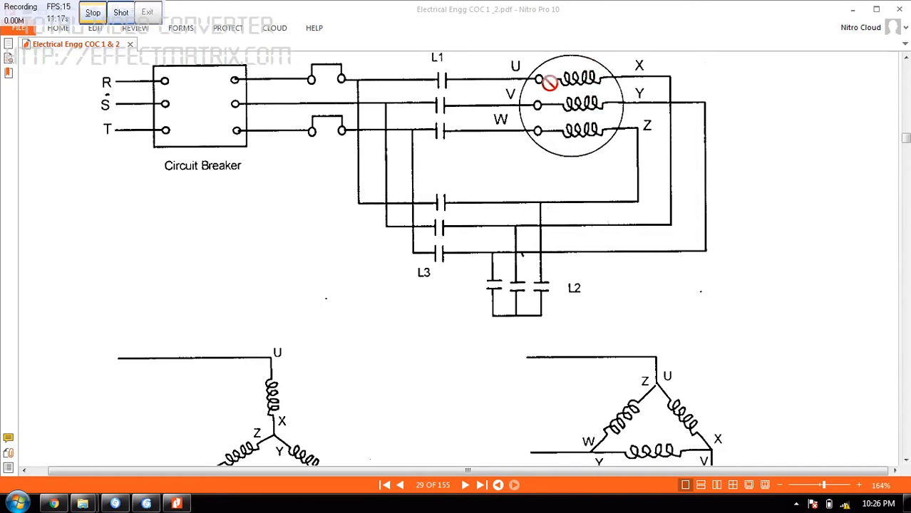
pyautogui.moveTo(561, 71)
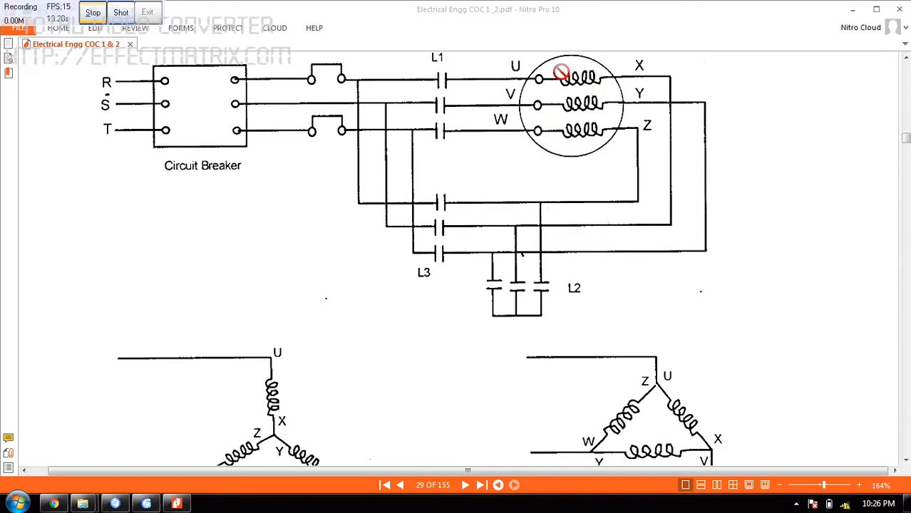
pyautogui.moveTo(577, 64)
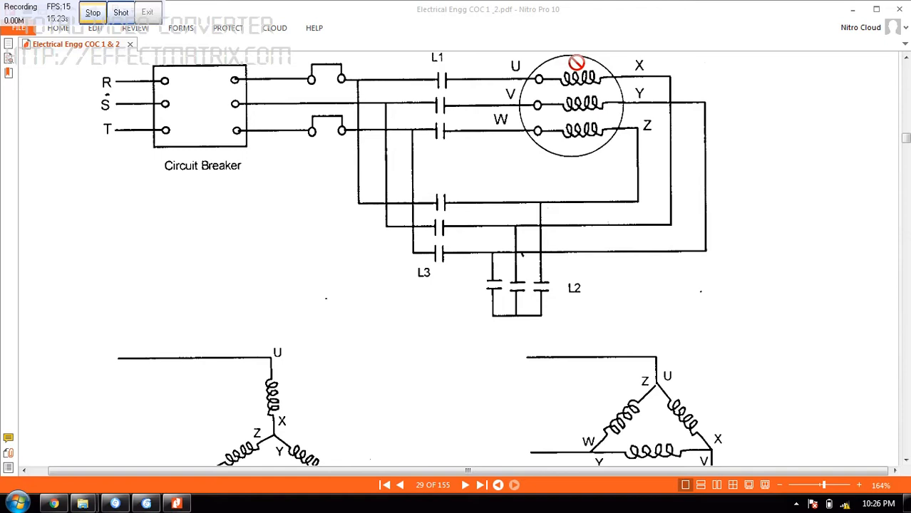
pyautogui.moveTo(609, 97)
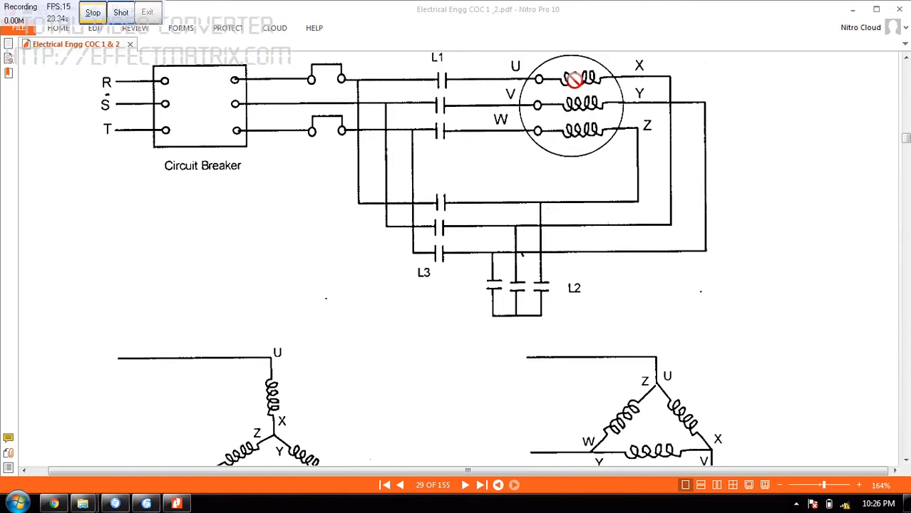
pyautogui.moveTo(595, 140)
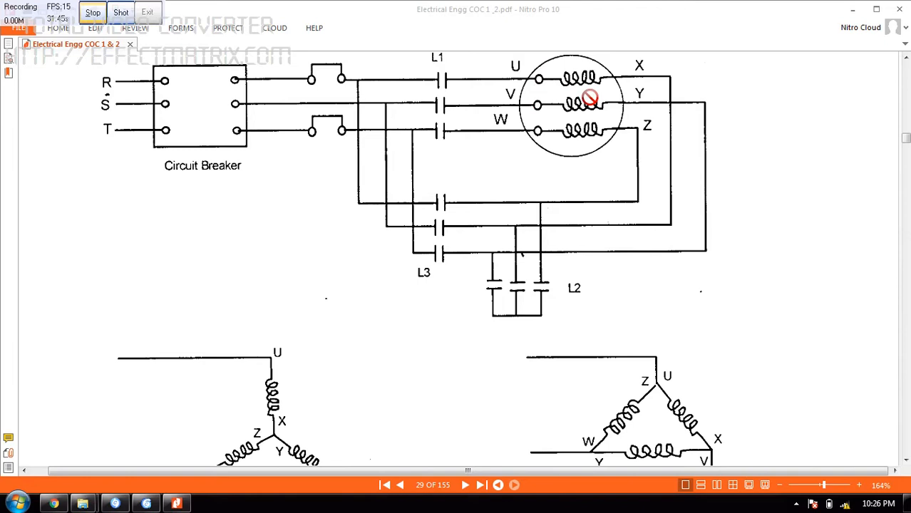
pyautogui.moveTo(522, 67)
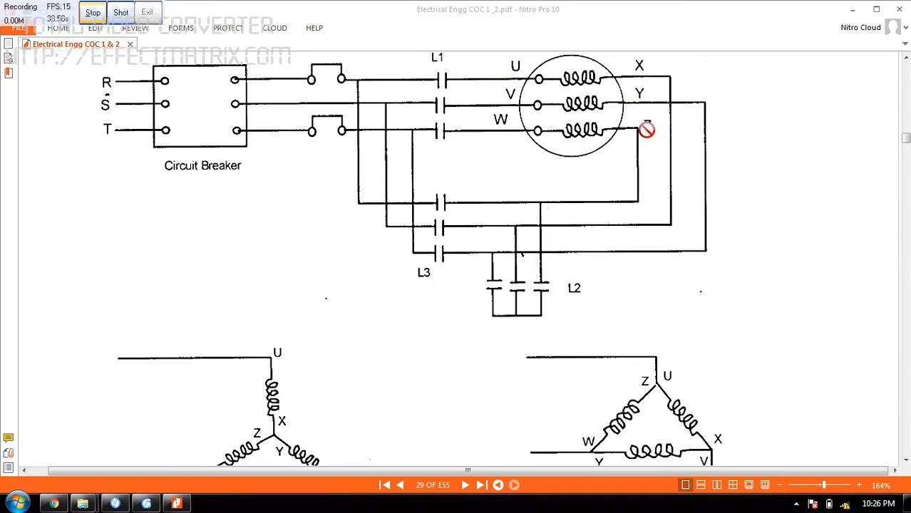
pyautogui.moveTo(513, 157)
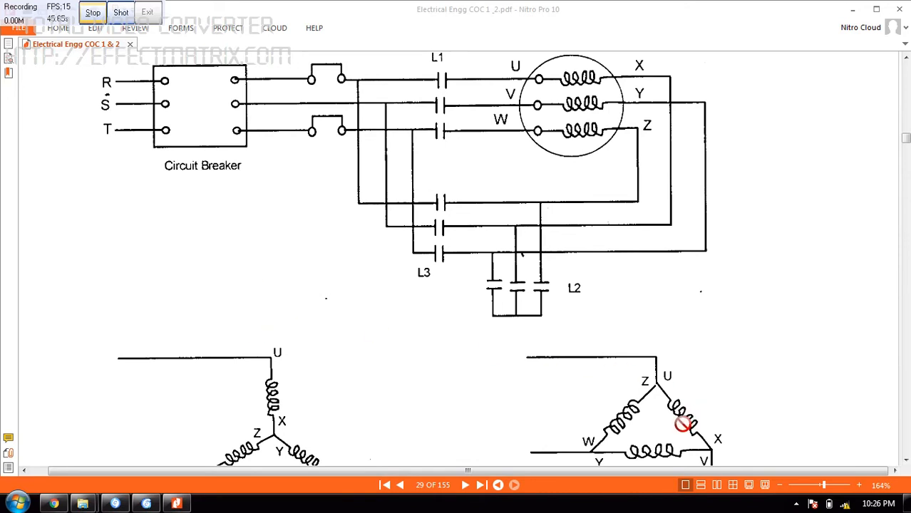
pyautogui.moveTo(333, 406)
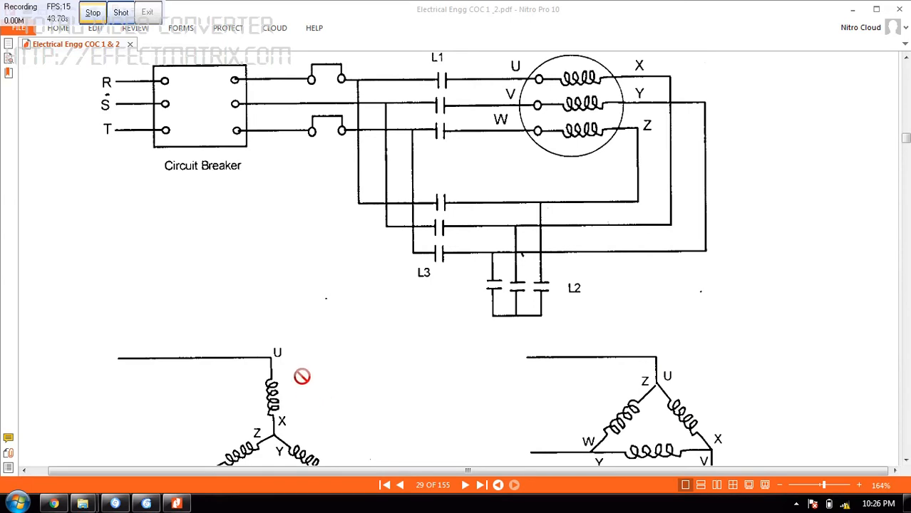
pyautogui.moveTo(361, 313)
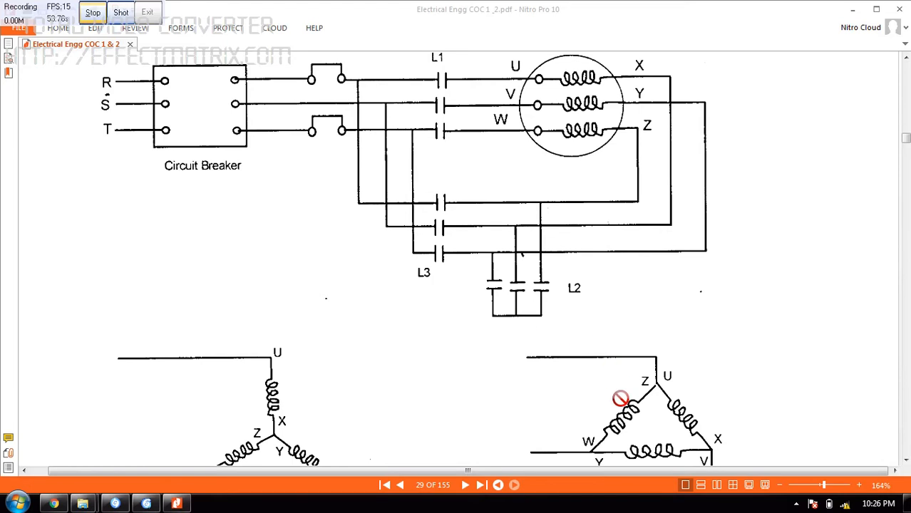
pyautogui.moveTo(598, 402)
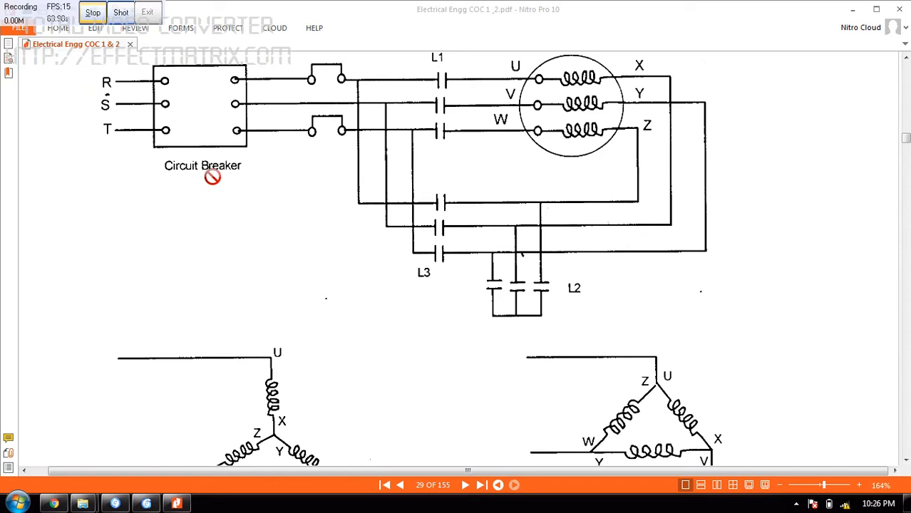
pyautogui.moveTo(200, 177)
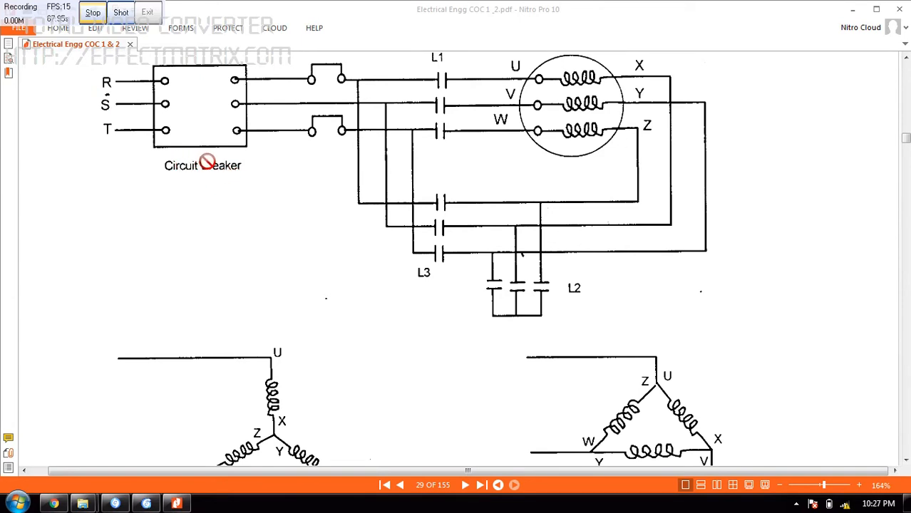
pyautogui.moveTo(236, 79)
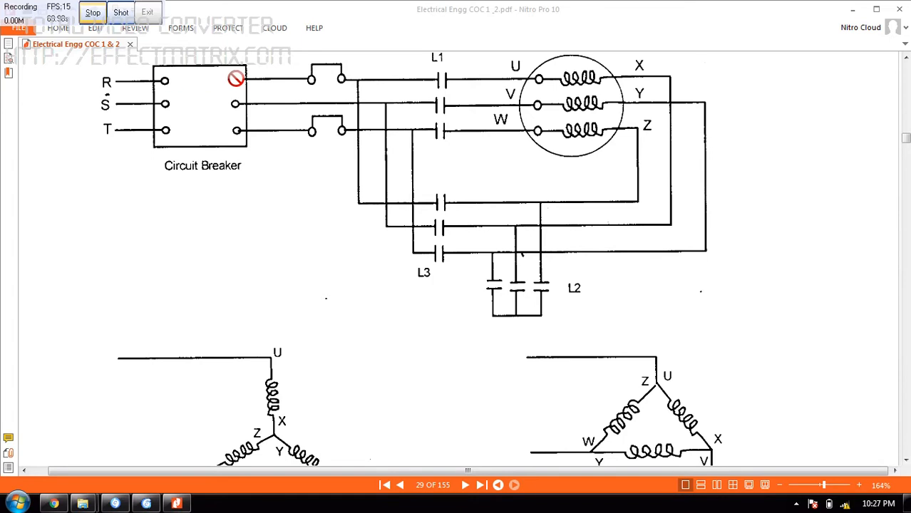
pyautogui.moveTo(265, 136)
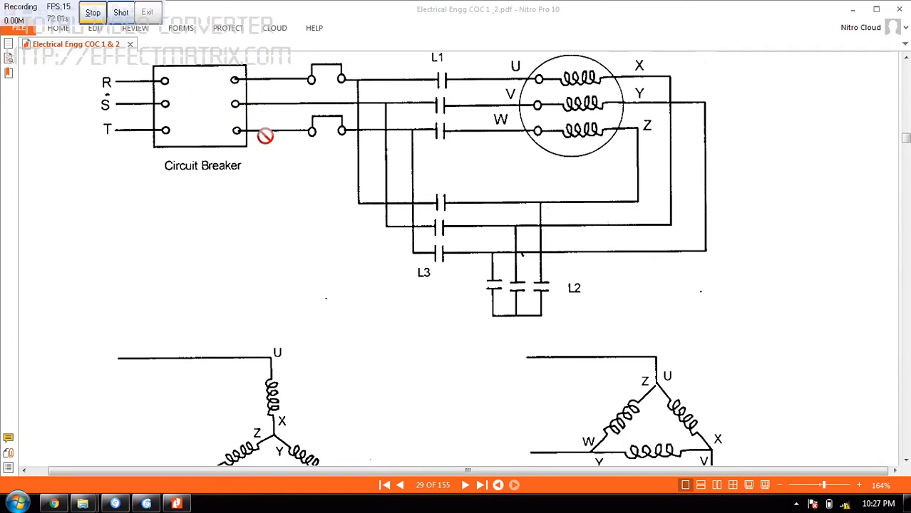
pyautogui.moveTo(312, 119)
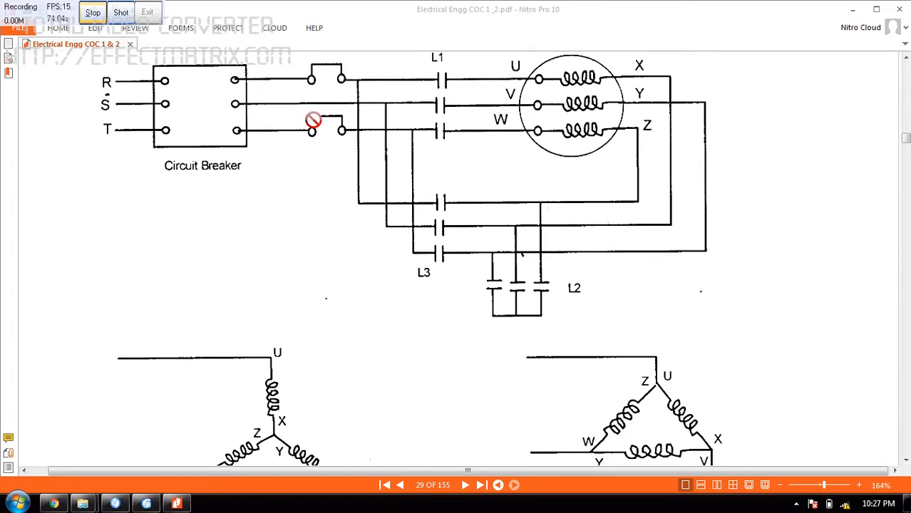
pyautogui.moveTo(340, 116)
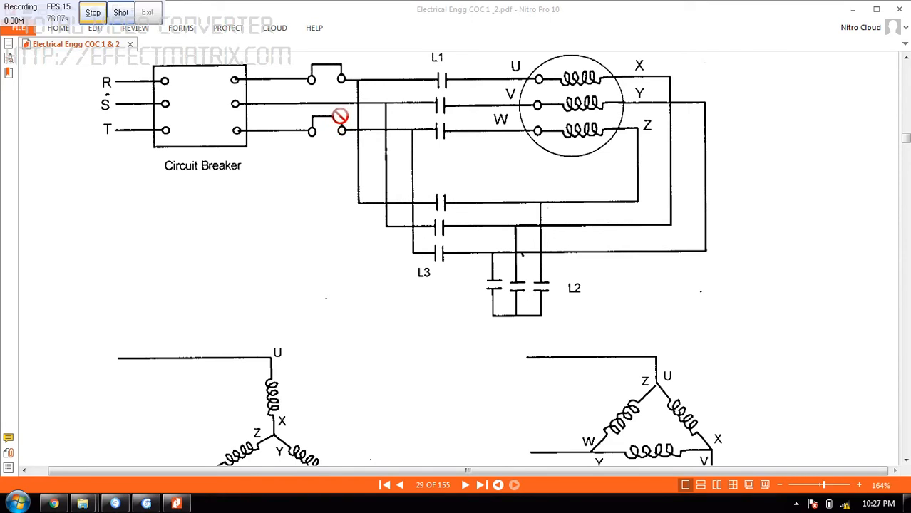
pyautogui.moveTo(339, 70)
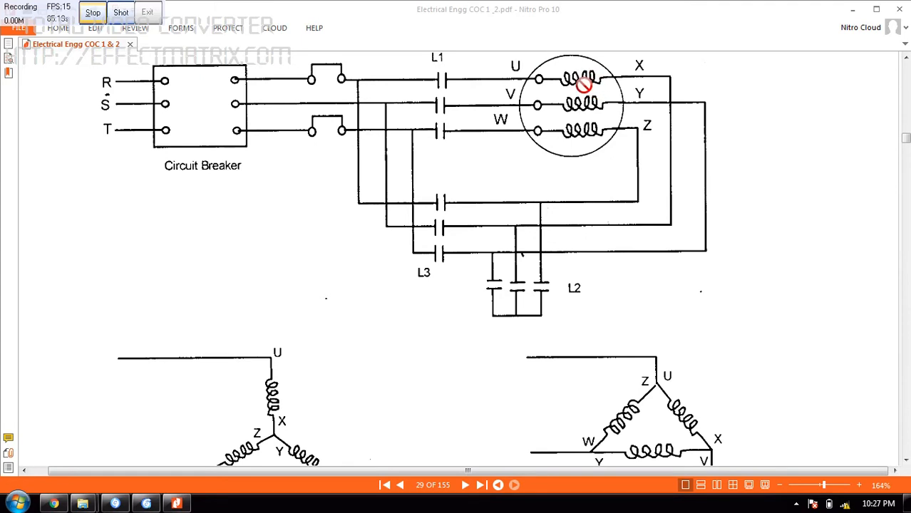
pyautogui.moveTo(580, 122)
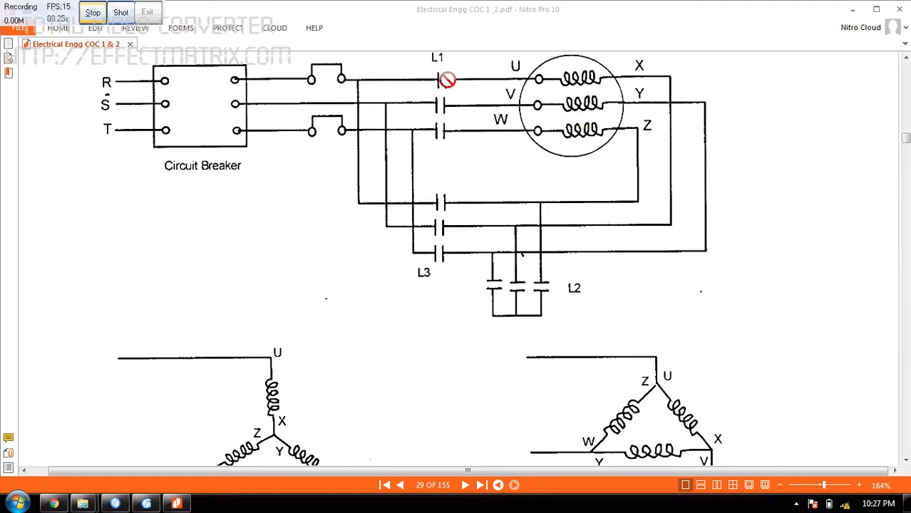
pyautogui.moveTo(439, 150)
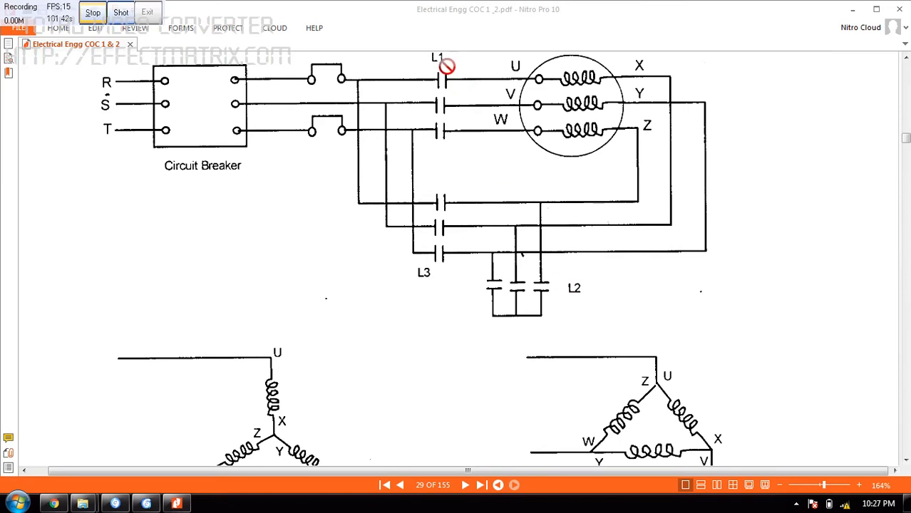
pyautogui.moveTo(299, 420)
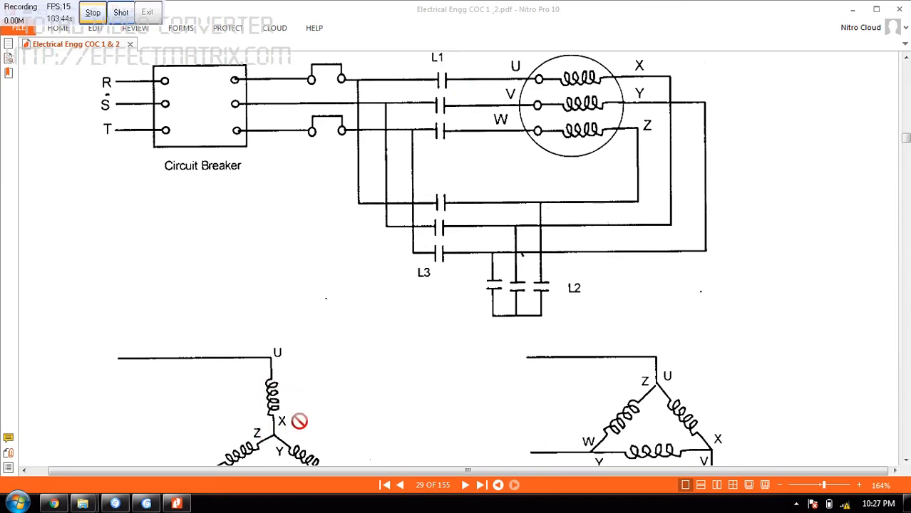
pyautogui.moveTo(300, 416)
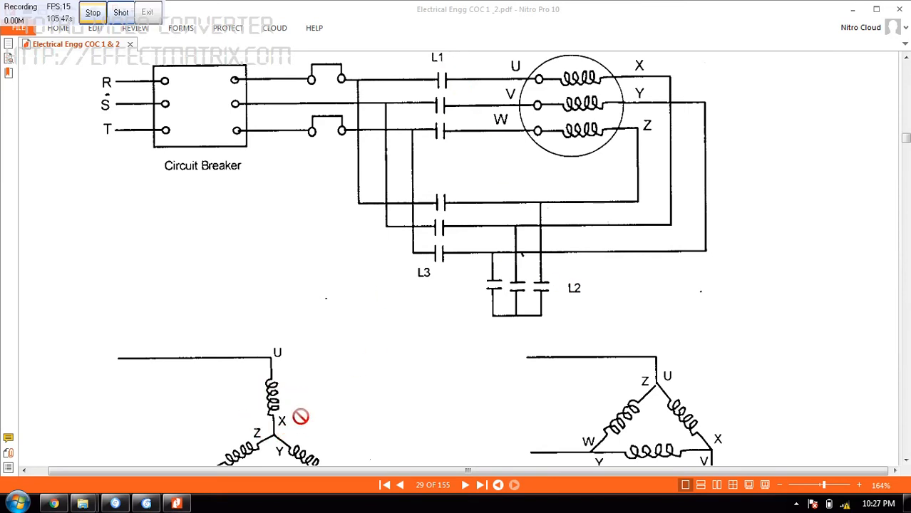
pyautogui.moveTo(458, 336)
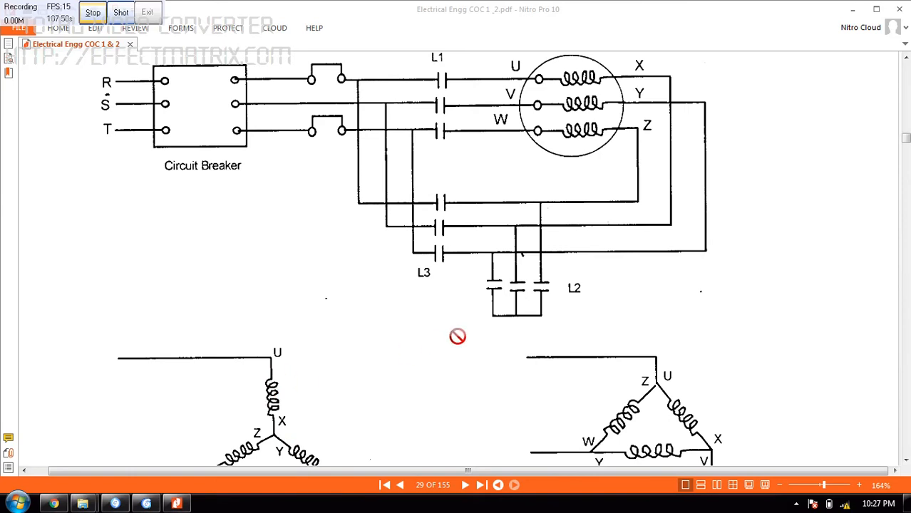
pyautogui.moveTo(593, 292)
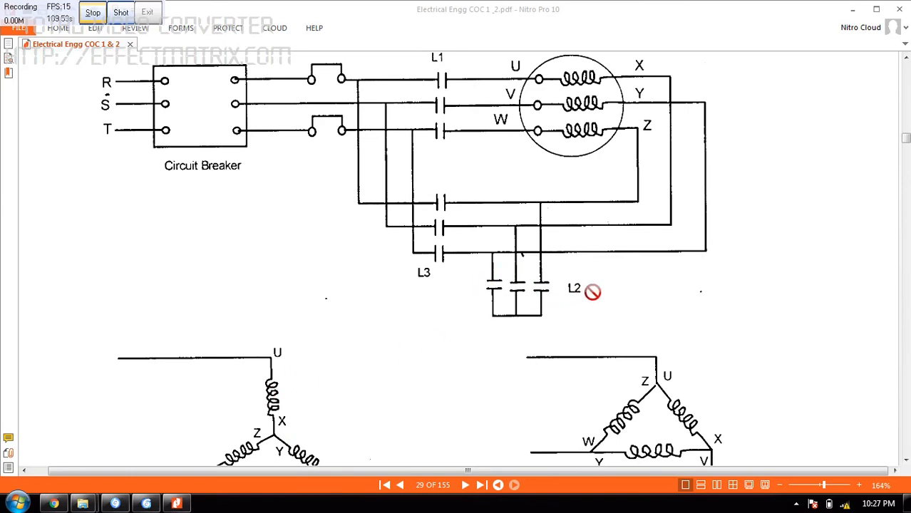
pyautogui.moveTo(437, 280)
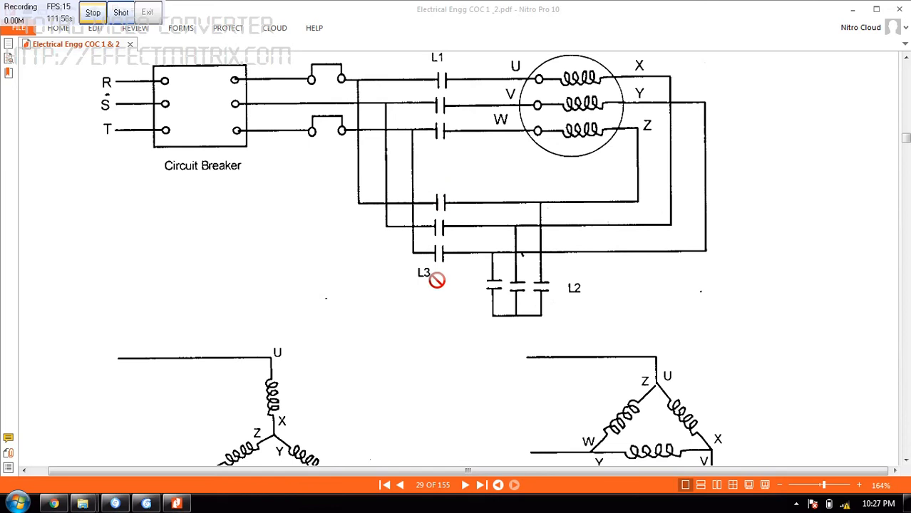
pyautogui.moveTo(446, 79)
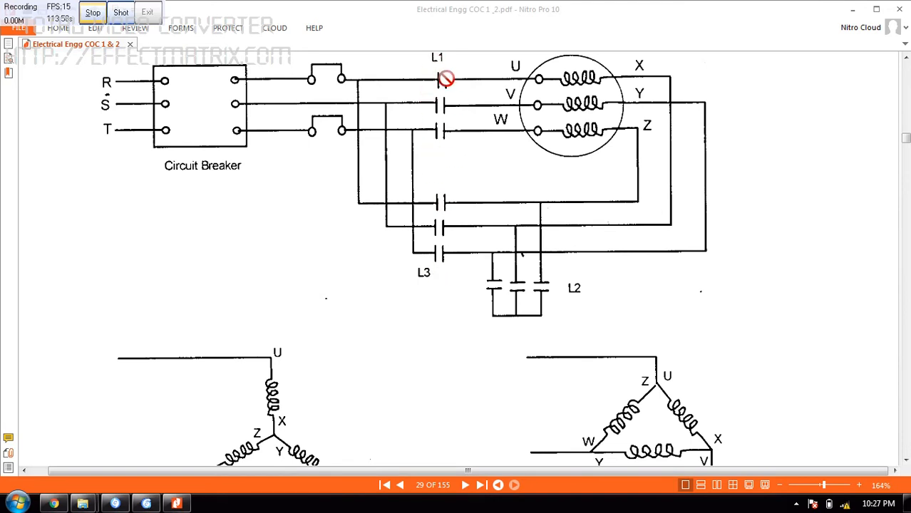
pyautogui.moveTo(440, 159)
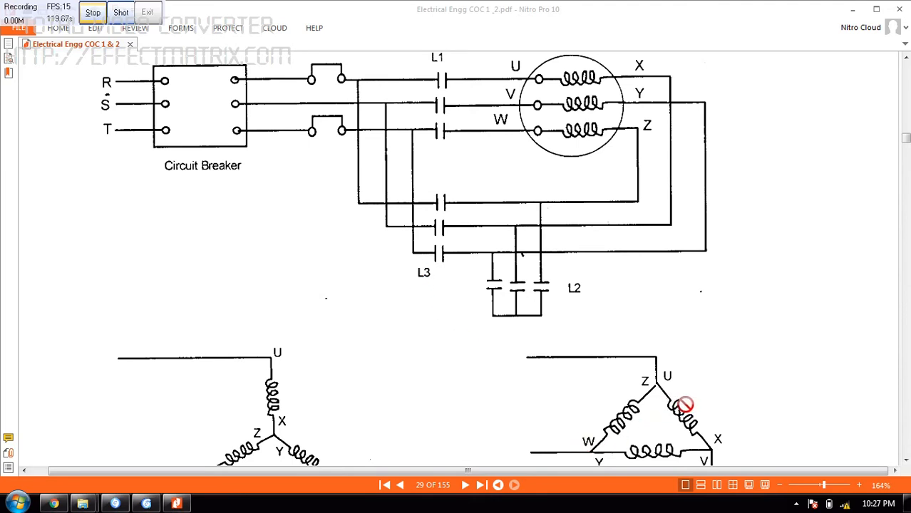
pyautogui.moveTo(744, 376)
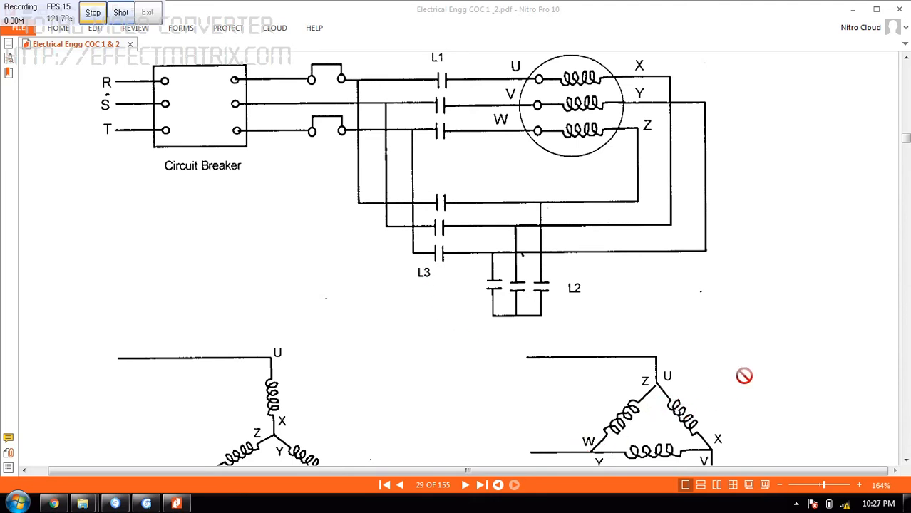
pyautogui.scroll(-3)
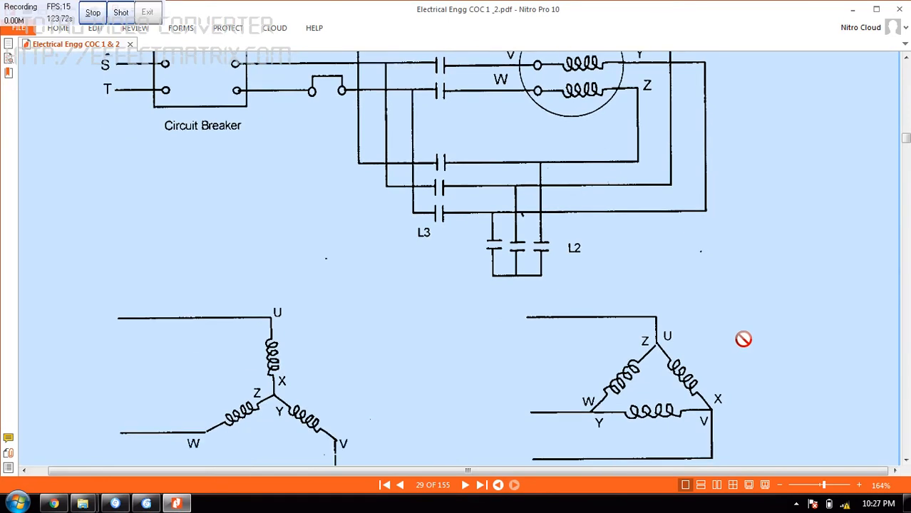
pyautogui.scroll(-3)
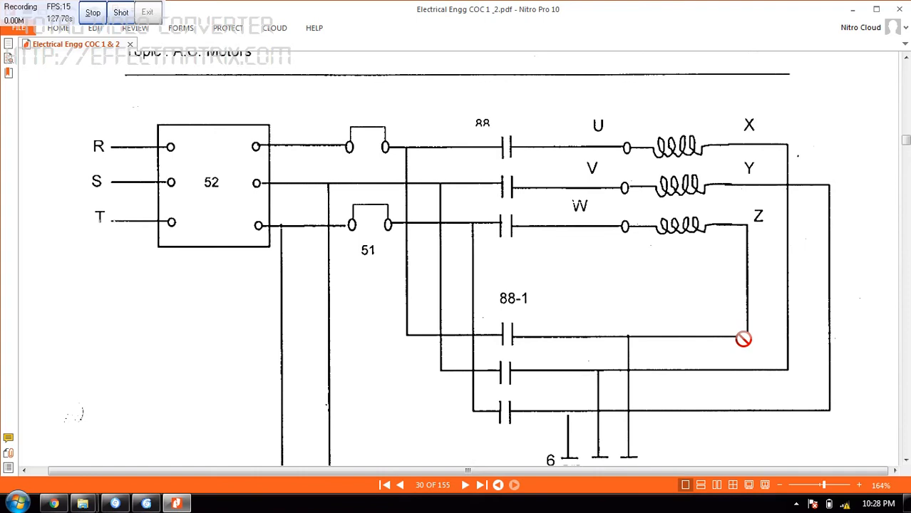
pyautogui.scroll(-3)
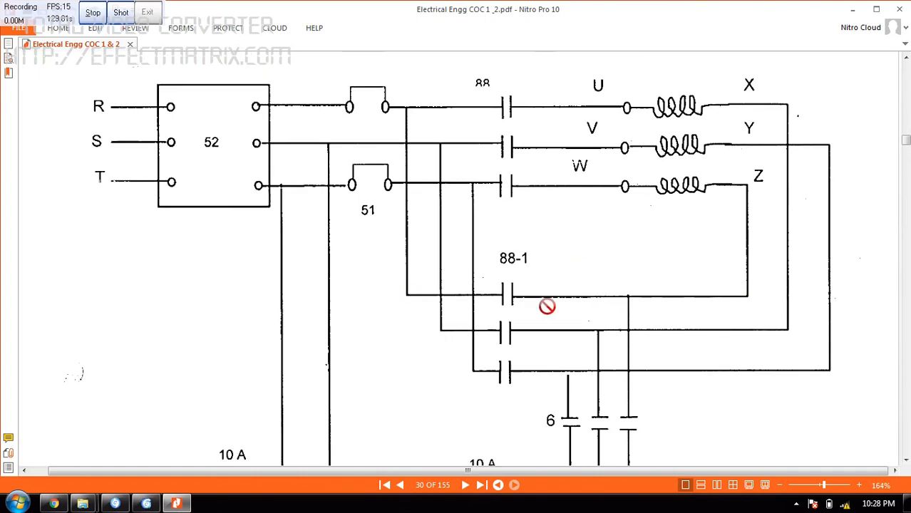
pyautogui.moveTo(575, 128)
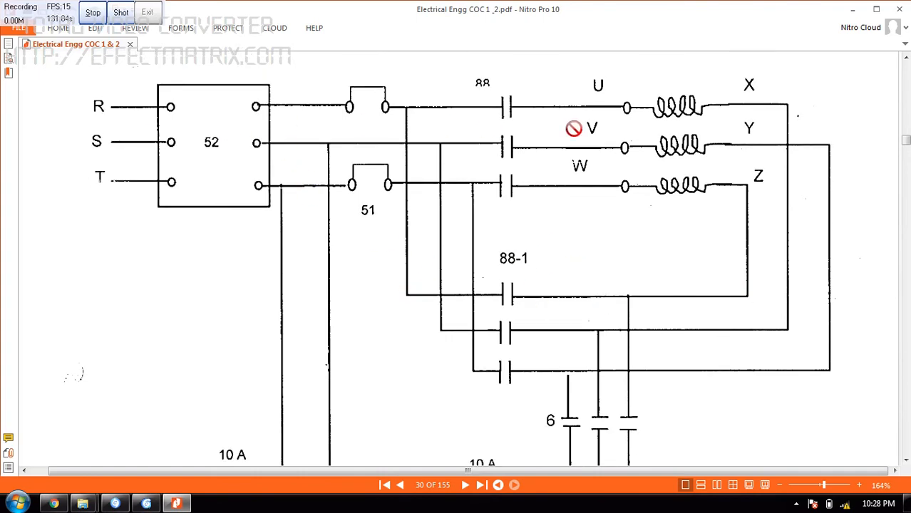
pyautogui.moveTo(345, 154)
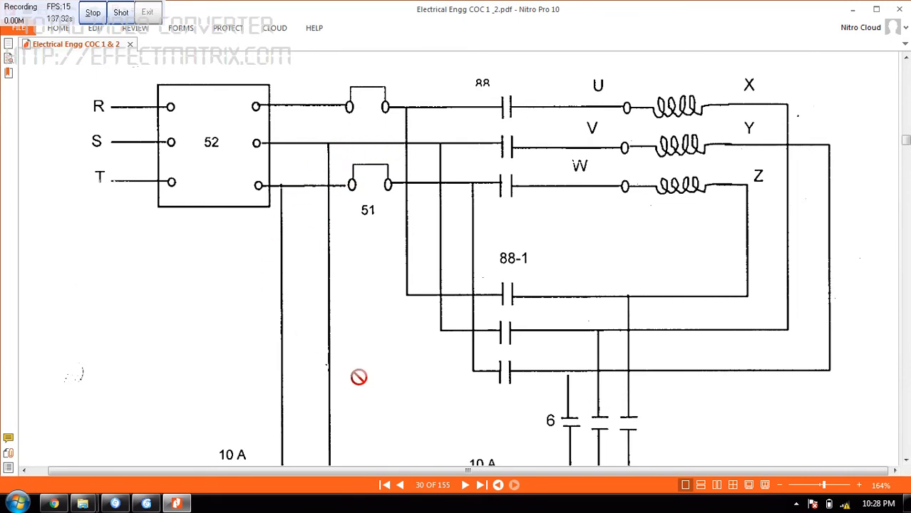
pyautogui.scroll(-3)
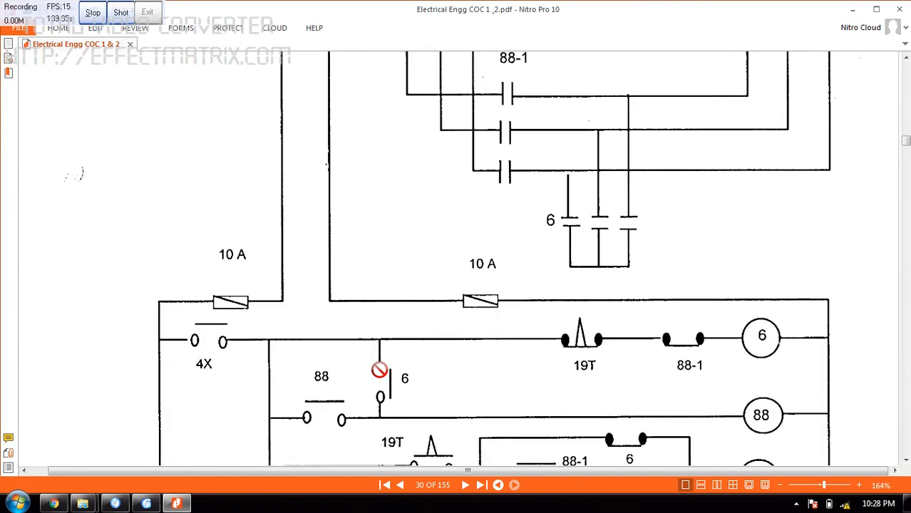
pyautogui.scroll(-3)
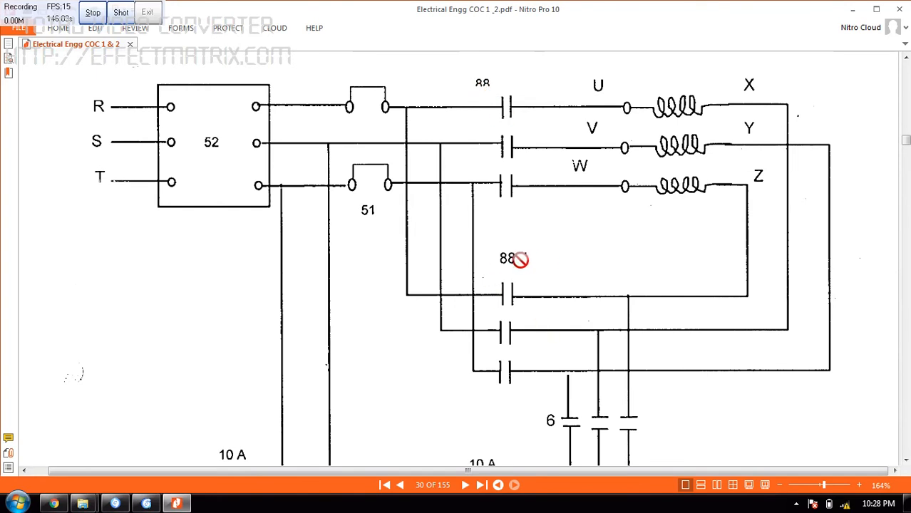
pyautogui.scroll(-3)
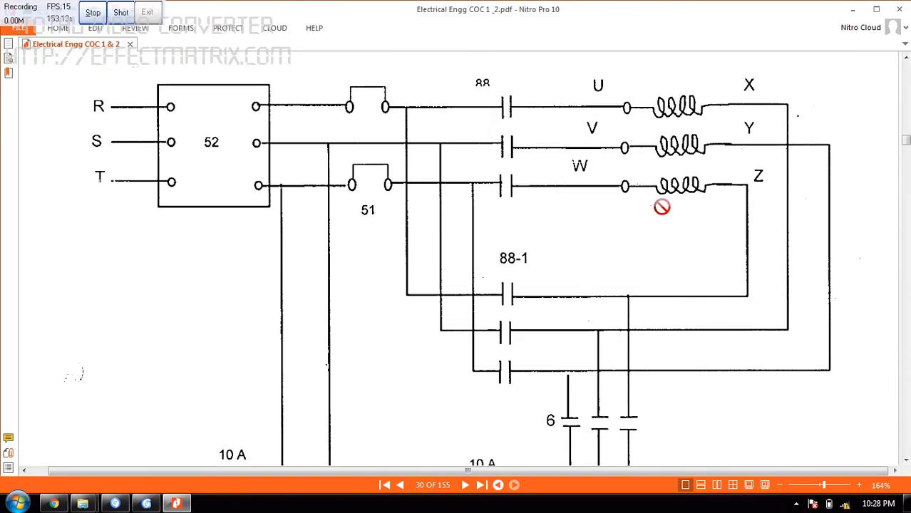
pyautogui.moveTo(517, 267)
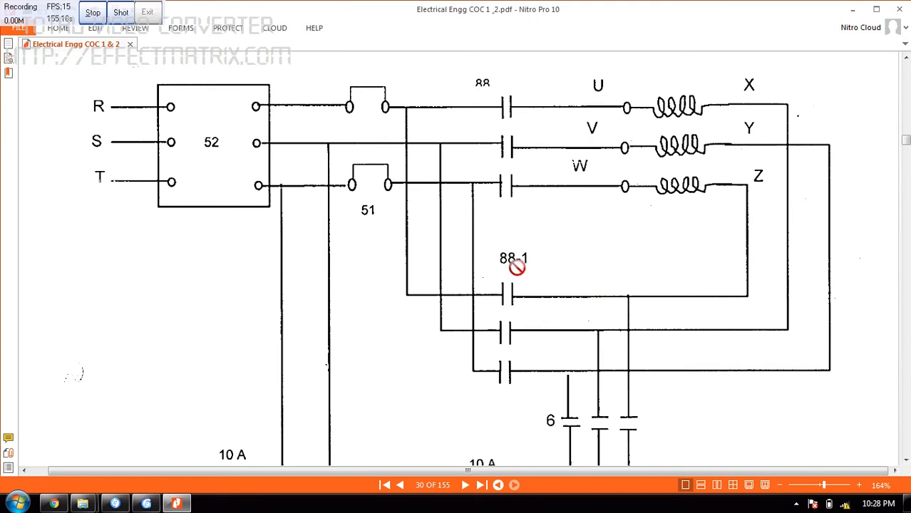
pyautogui.moveTo(496, 95)
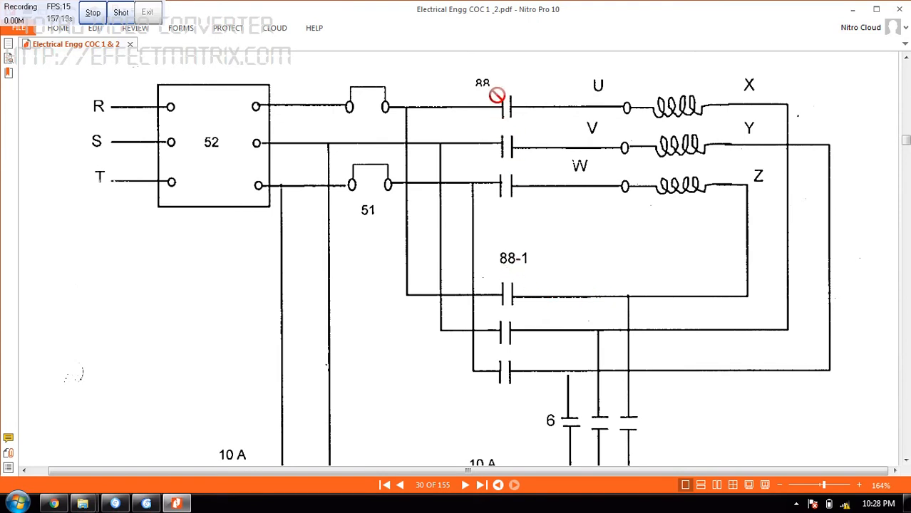
pyautogui.moveTo(576, 324)
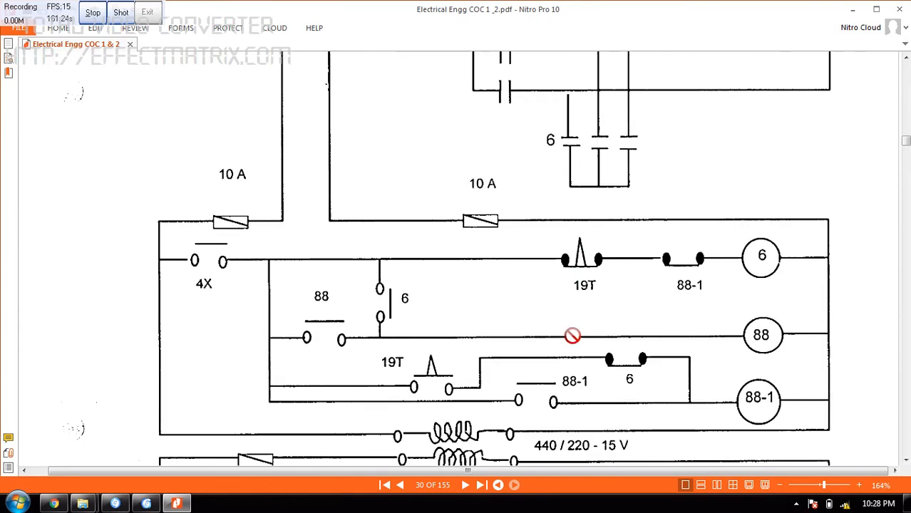
pyautogui.scroll(-3)
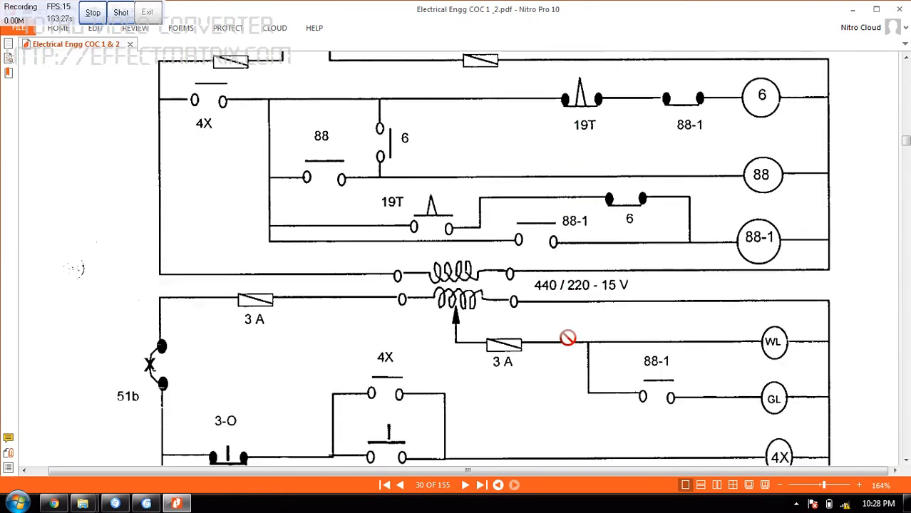
pyautogui.scroll(-3)
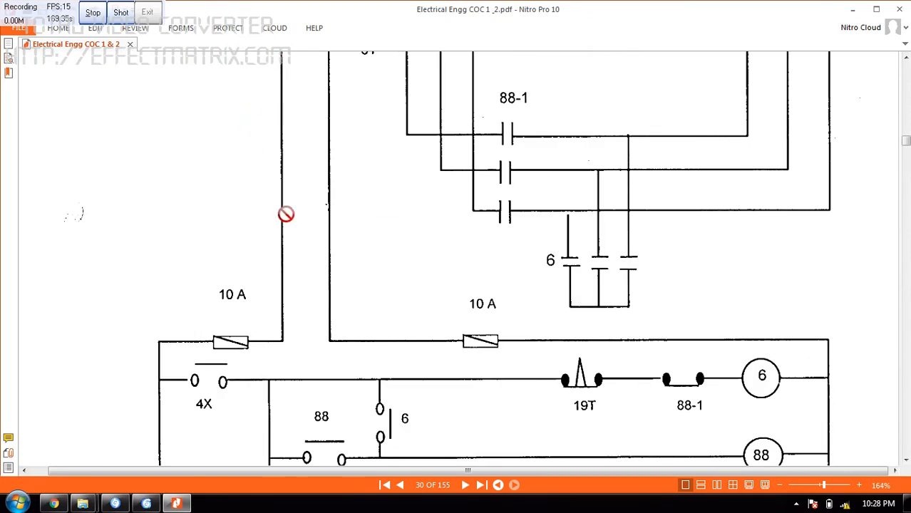
pyautogui.scroll(-3)
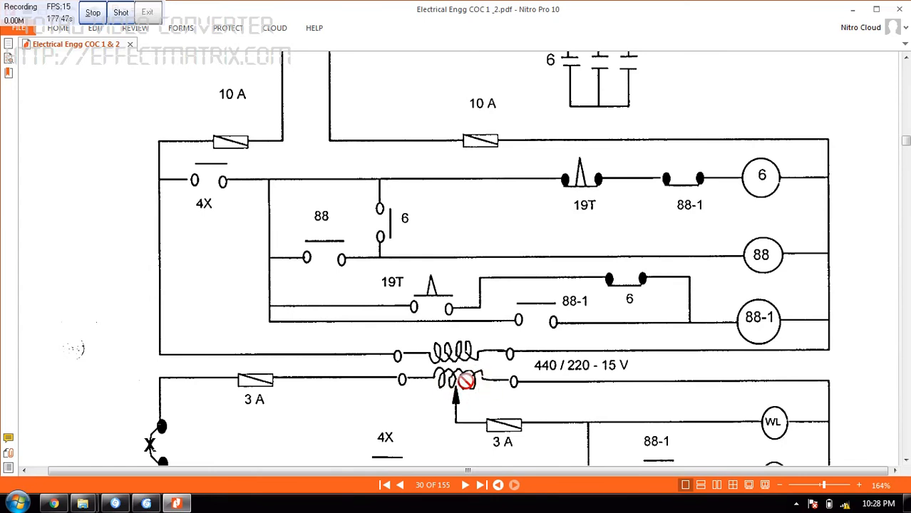
pyautogui.scroll(-3)
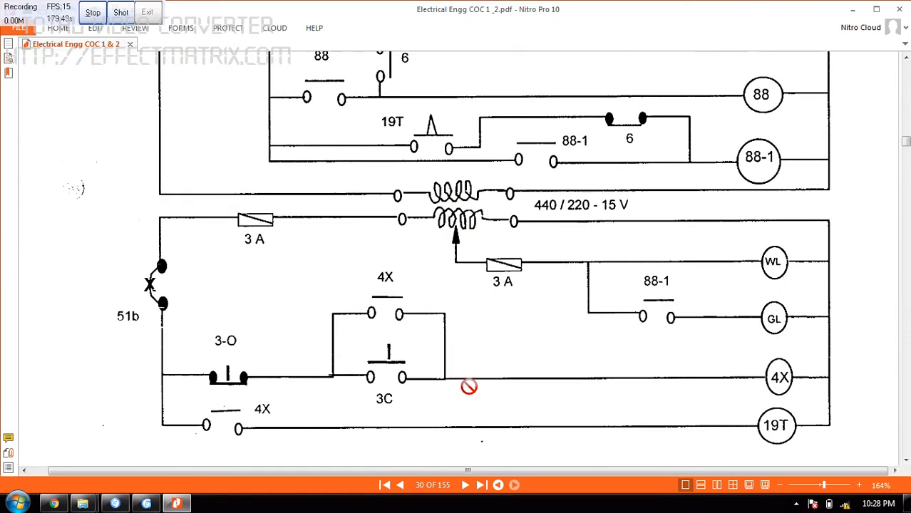
pyautogui.scroll(-3)
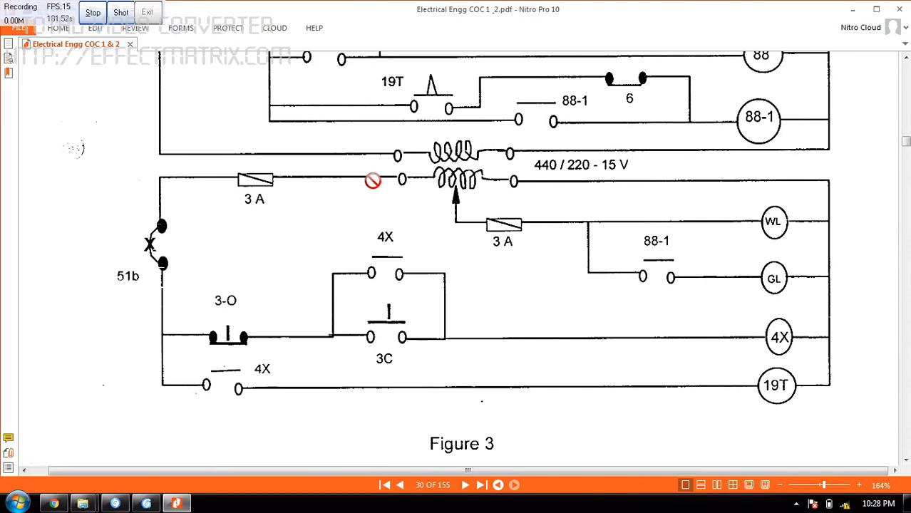
pyautogui.moveTo(180, 185)
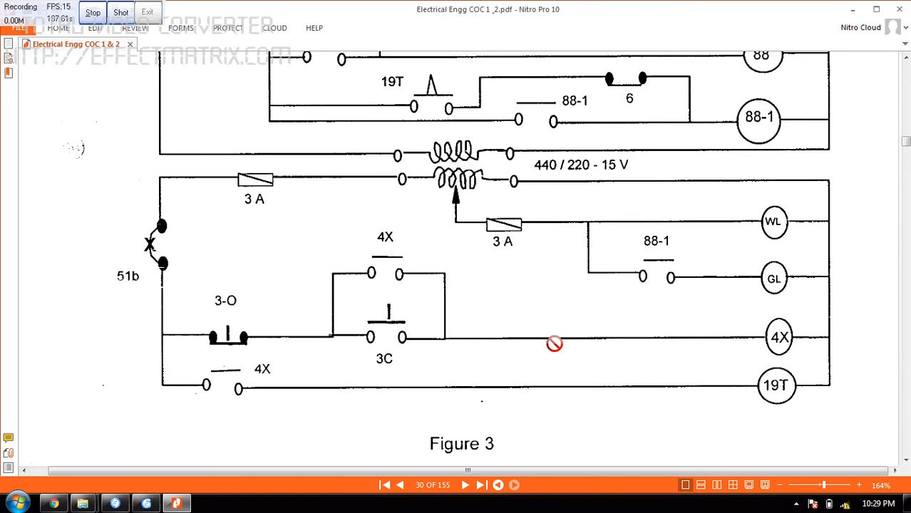
pyautogui.moveTo(380, 360)
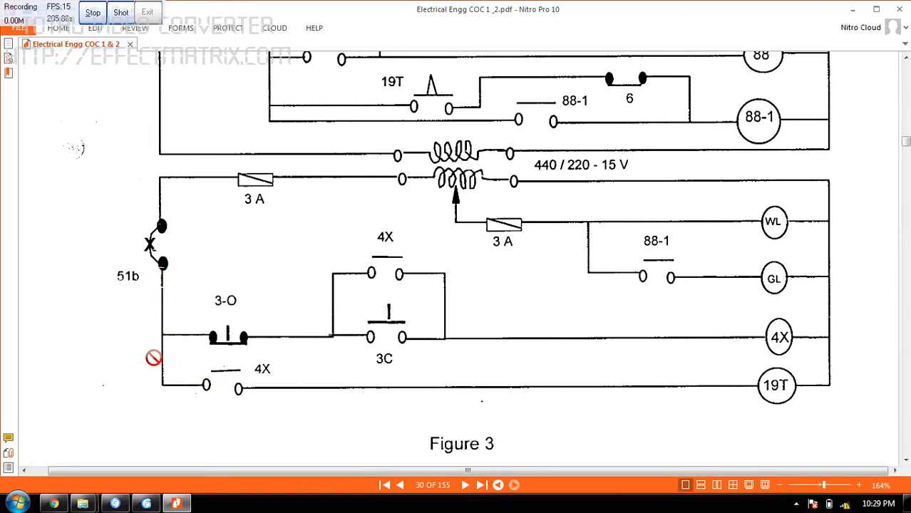
pyautogui.moveTo(798, 390)
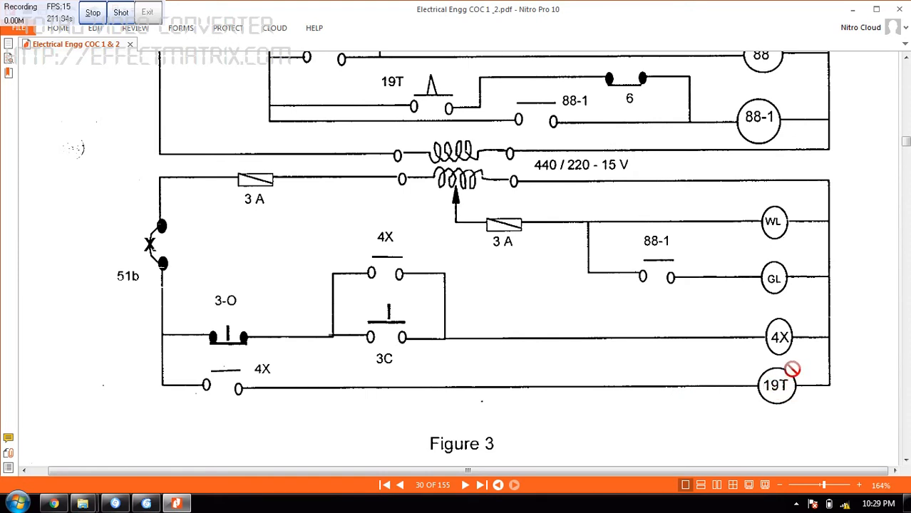
pyautogui.scroll(-3)
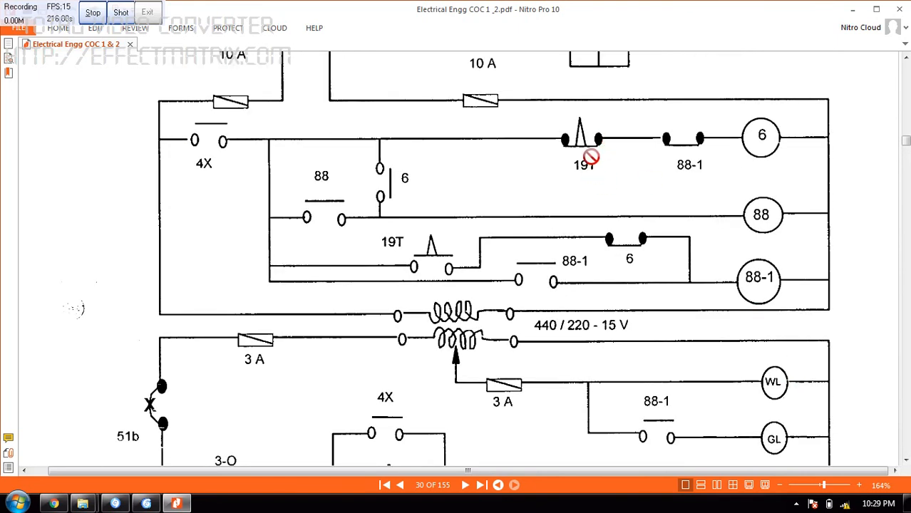
pyautogui.moveTo(577, 169)
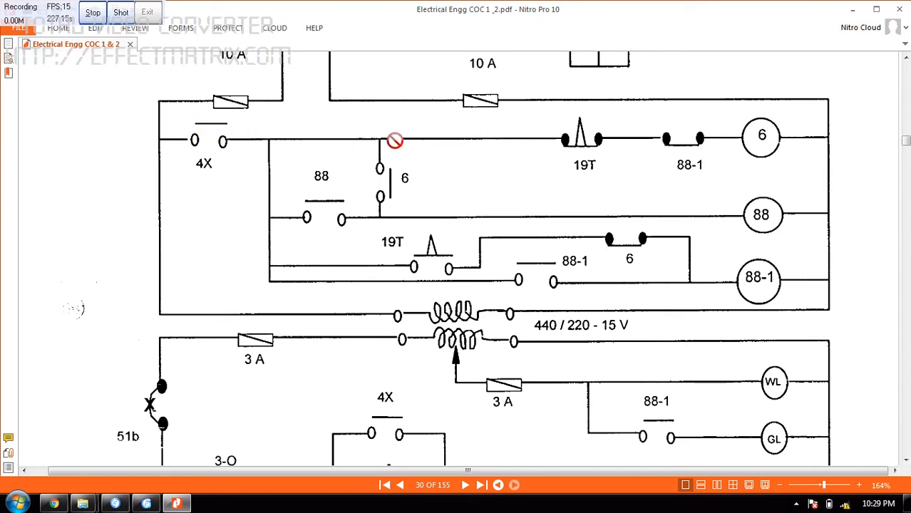
pyautogui.moveTo(576, 156)
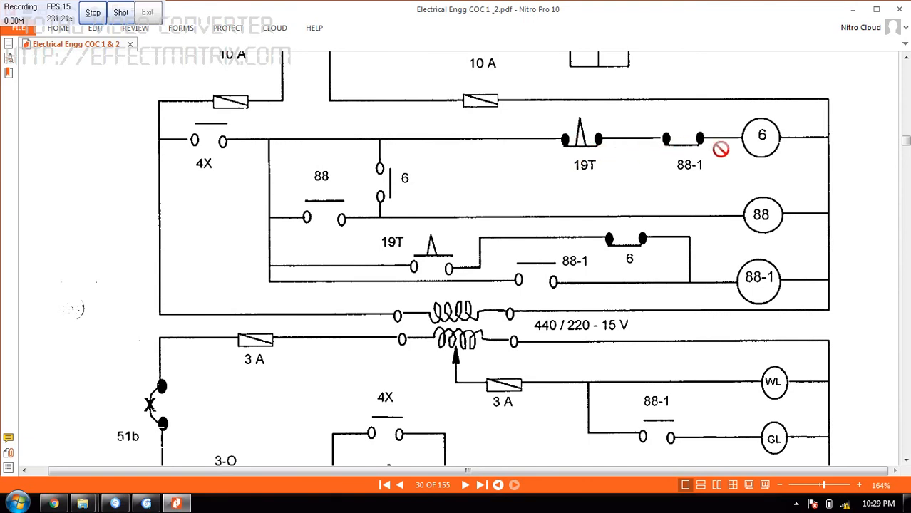
pyautogui.moveTo(769, 160)
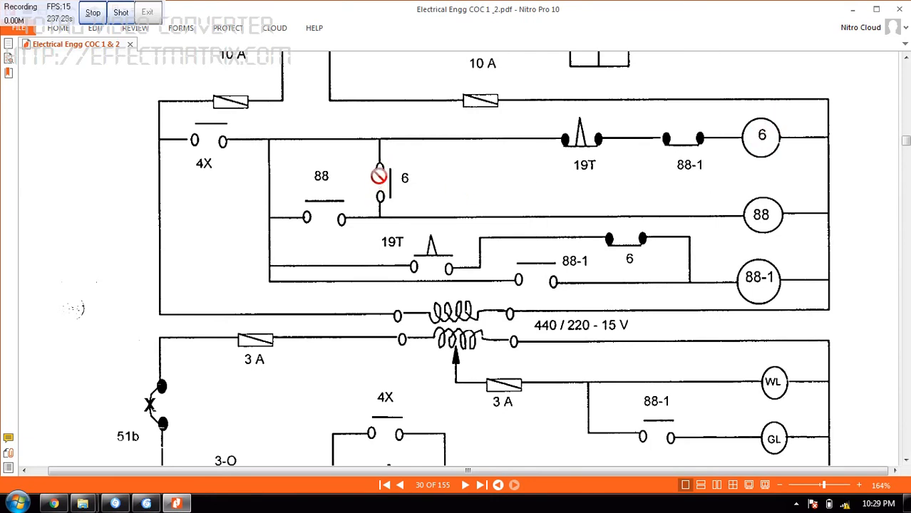
pyautogui.moveTo(378, 158)
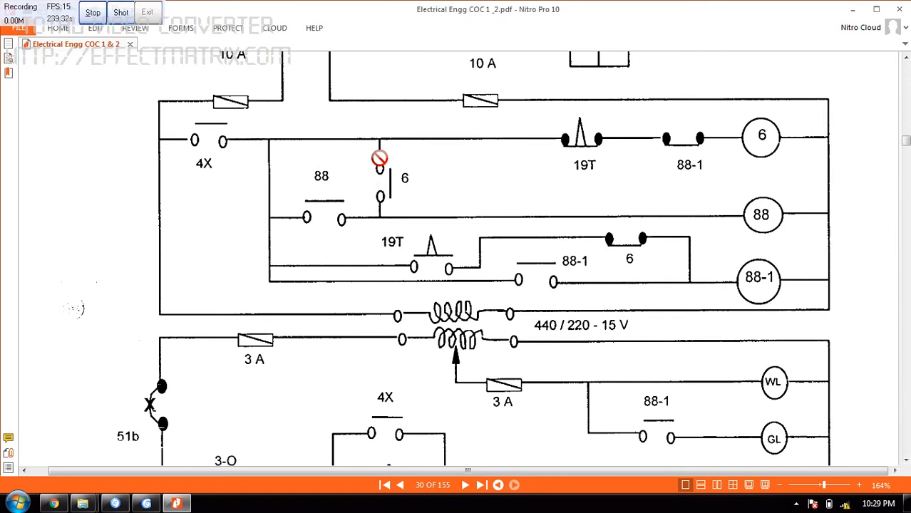
pyautogui.moveTo(234, 142)
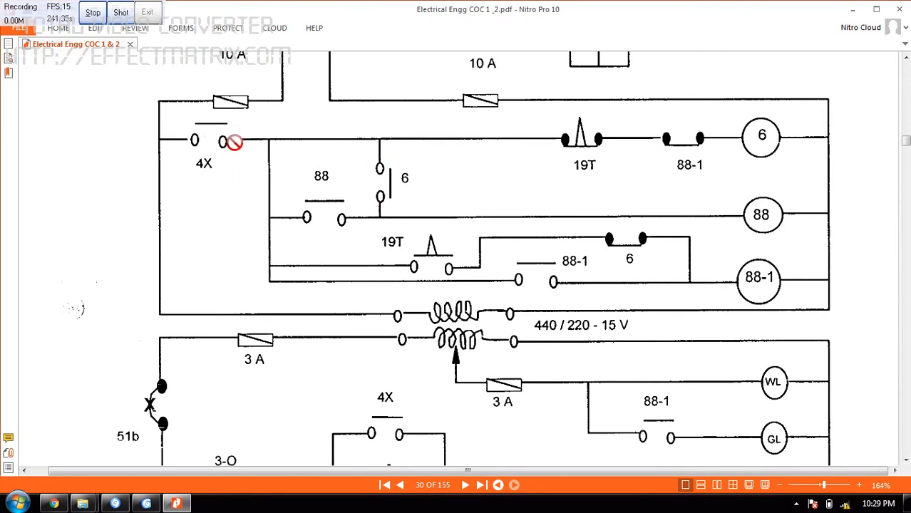
pyautogui.moveTo(383, 197)
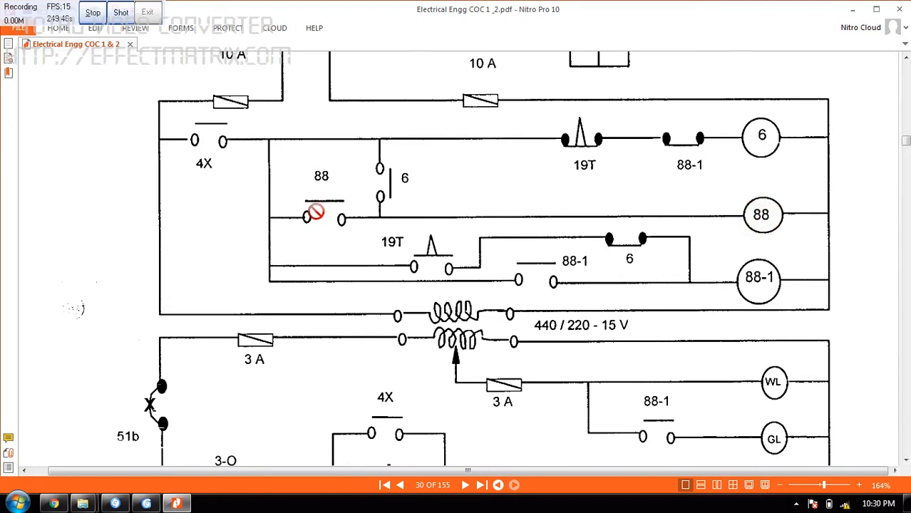
pyautogui.moveTo(335, 217)
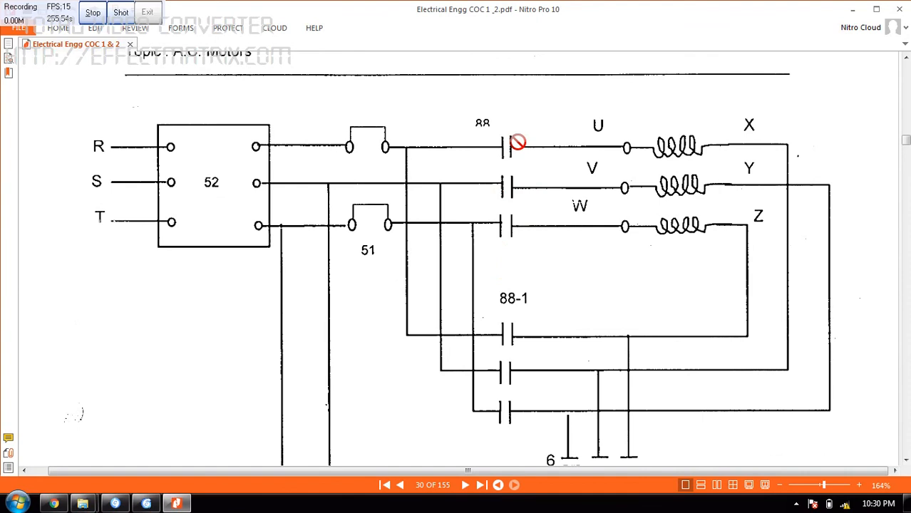
pyautogui.scroll(-3)
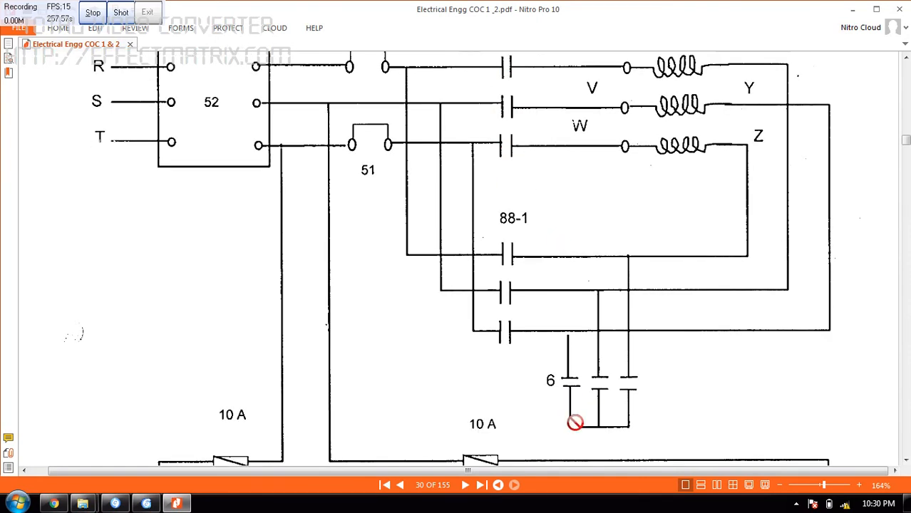
pyautogui.scroll(-3)
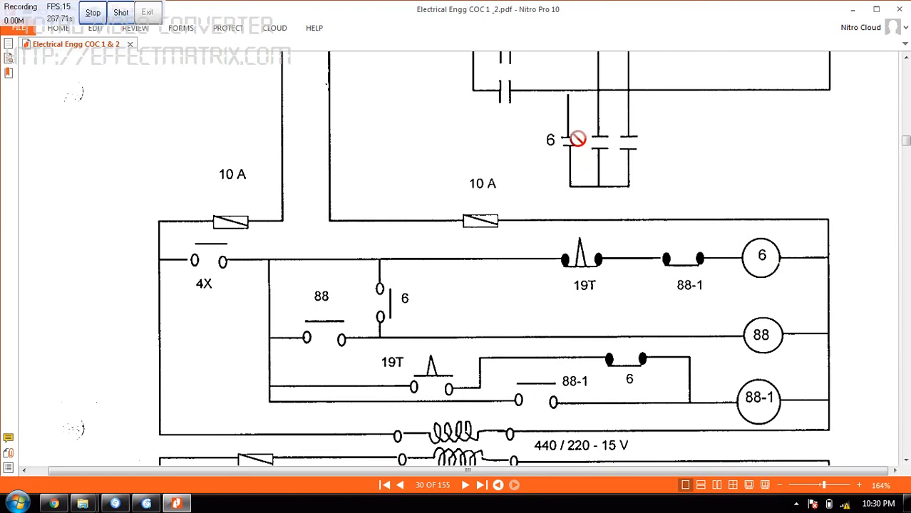
pyautogui.moveTo(629, 150)
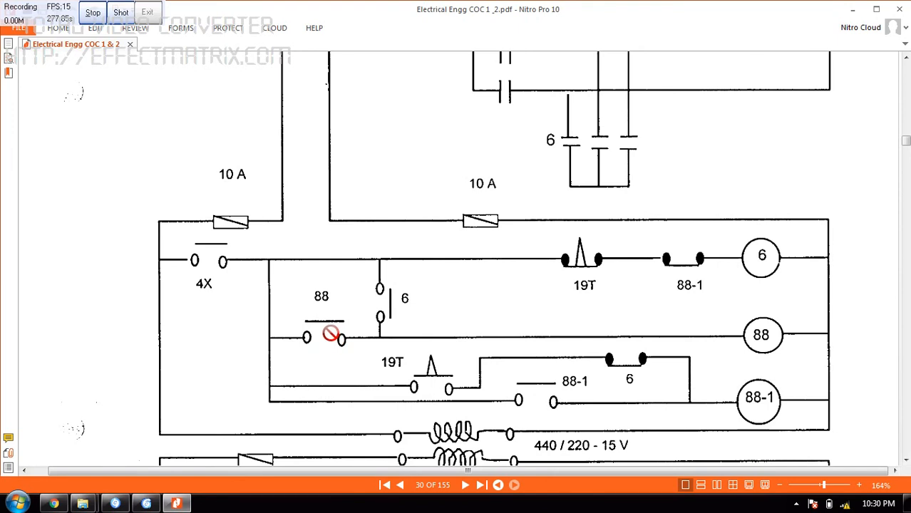
pyautogui.moveTo(509, 286)
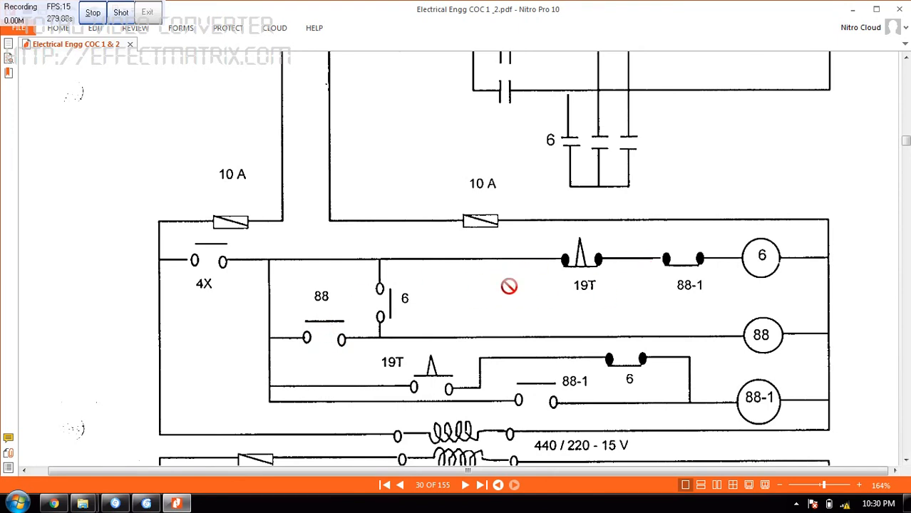
pyautogui.moveTo(497, 294)
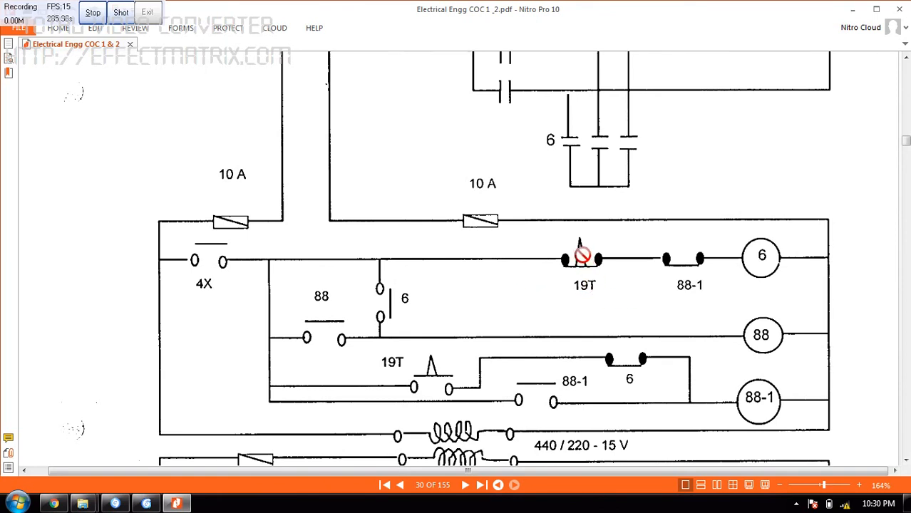
pyautogui.moveTo(578, 278)
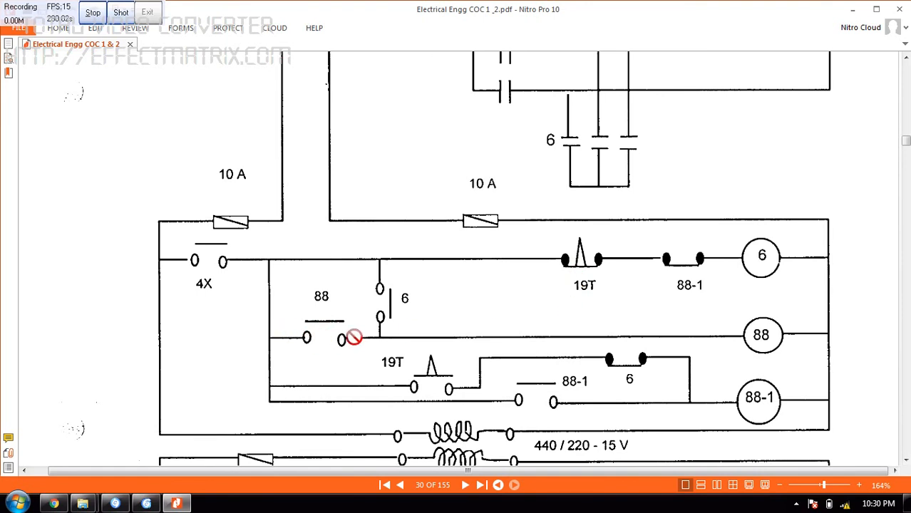
pyautogui.moveTo(493, 363)
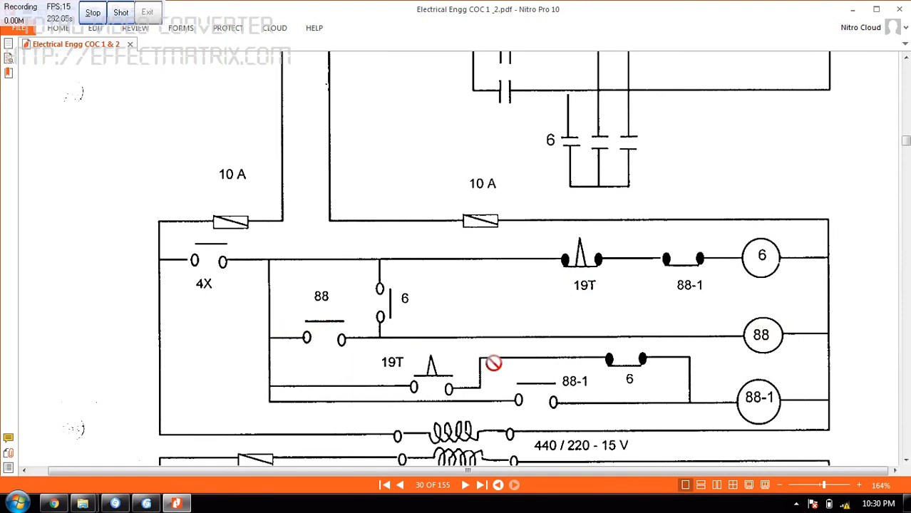
pyautogui.moveTo(540, 317)
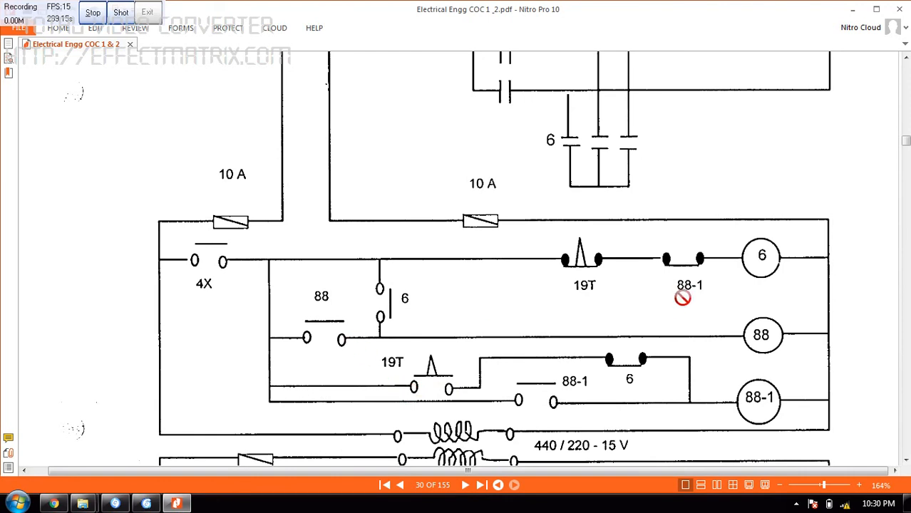
pyautogui.moveTo(463, 311)
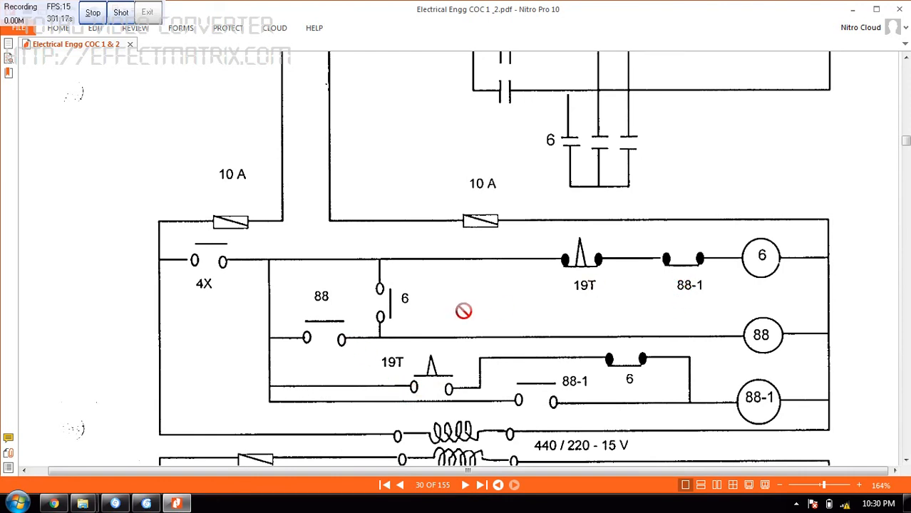
pyautogui.moveTo(618, 298)
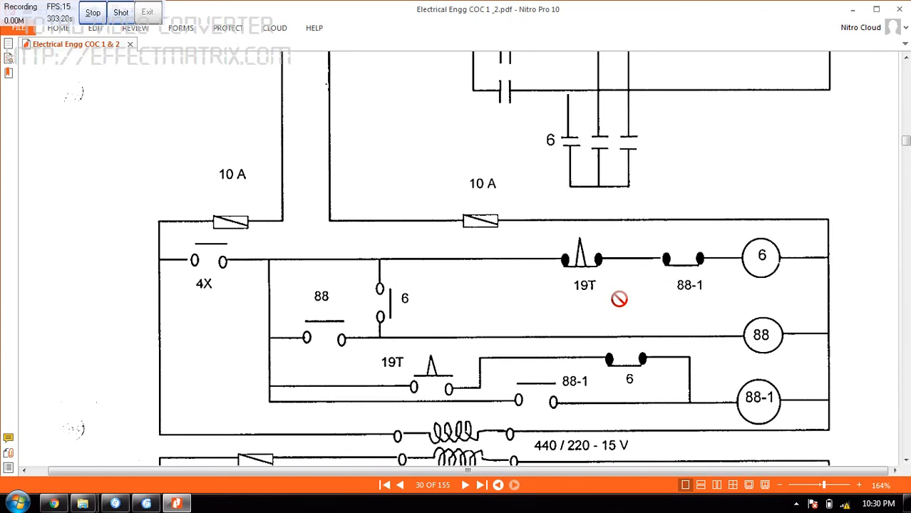
pyautogui.moveTo(411, 376)
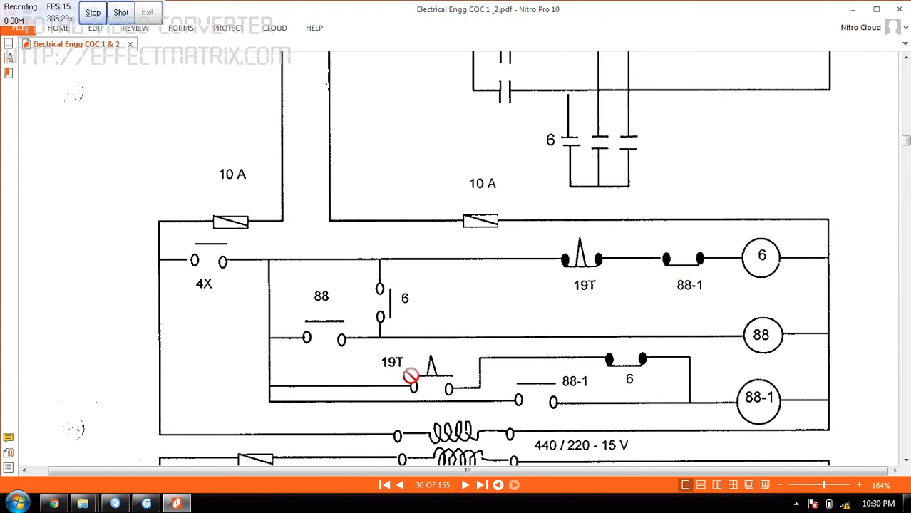
pyautogui.moveTo(472, 383)
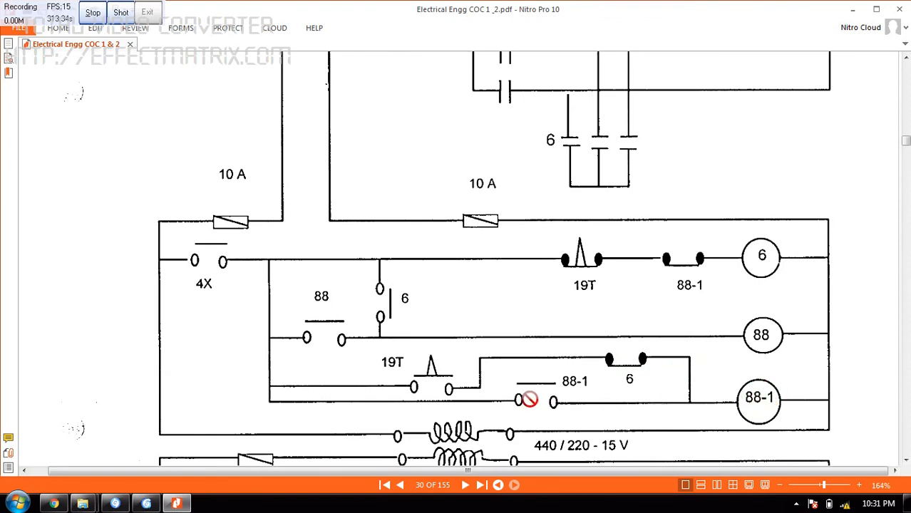
pyautogui.moveTo(717, 399)
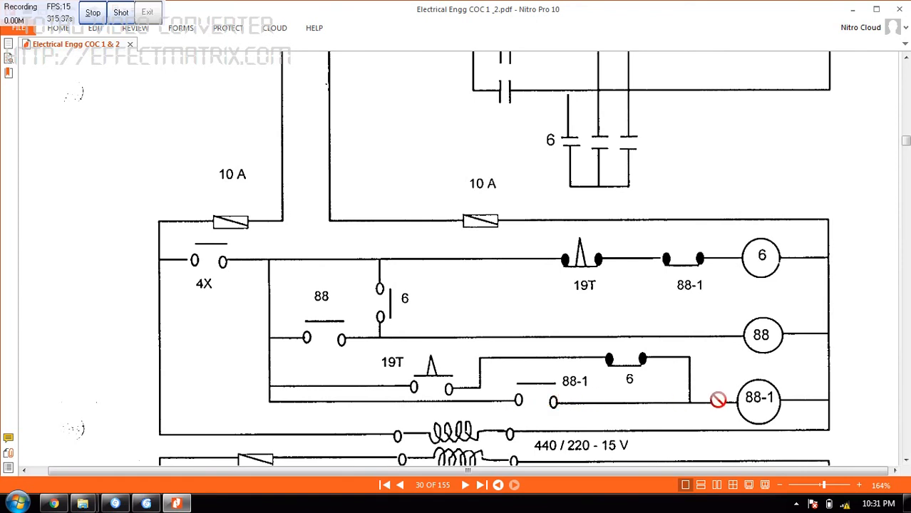
pyautogui.scroll(-3)
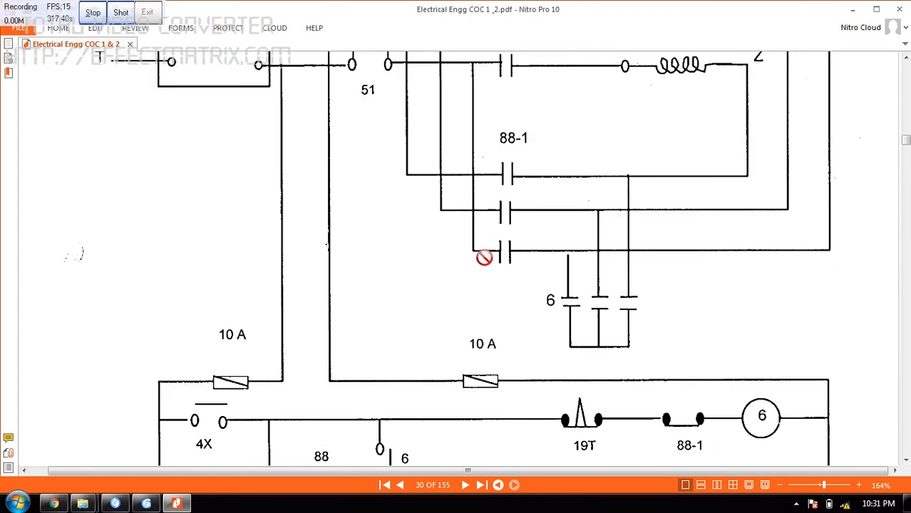
pyautogui.scroll(-3)
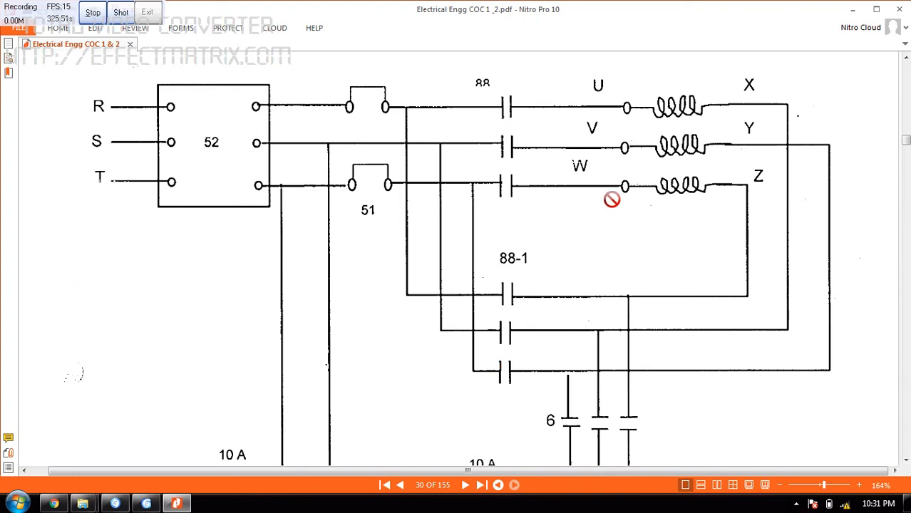
pyautogui.scroll(-3)
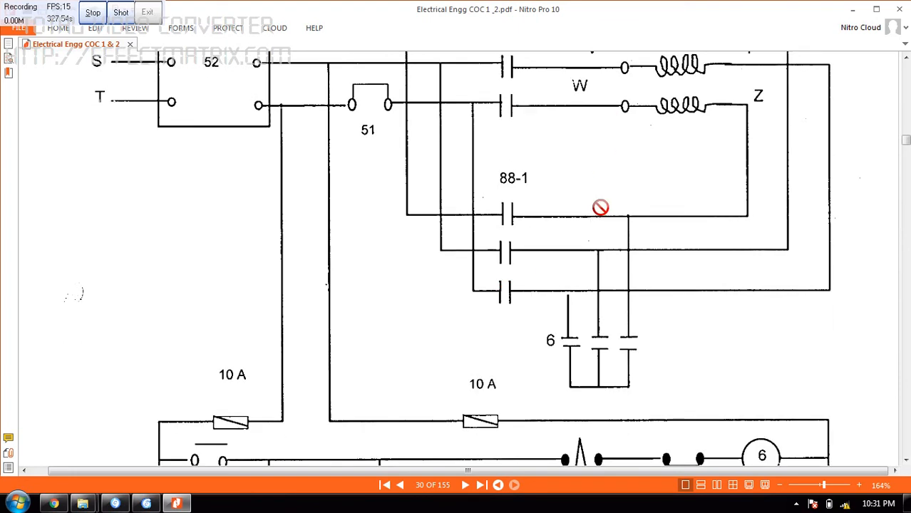
pyautogui.scroll(-3)
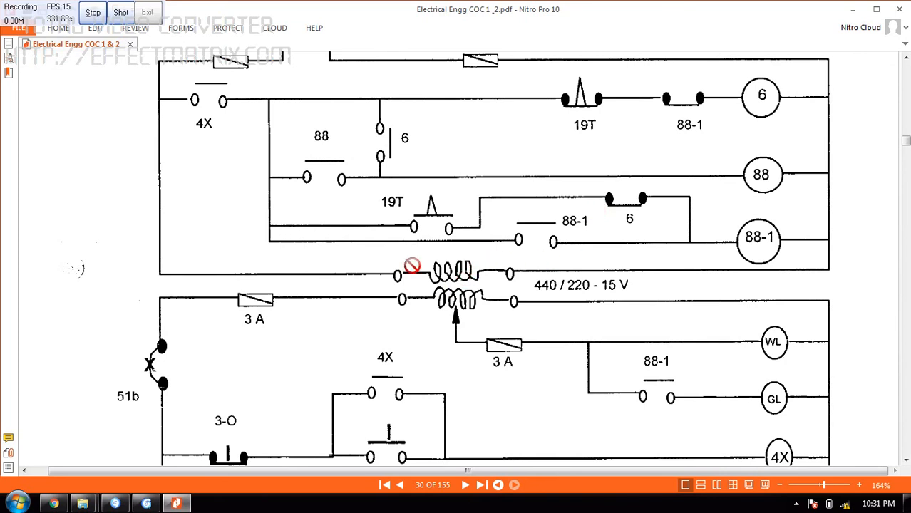
pyautogui.scroll(-3)
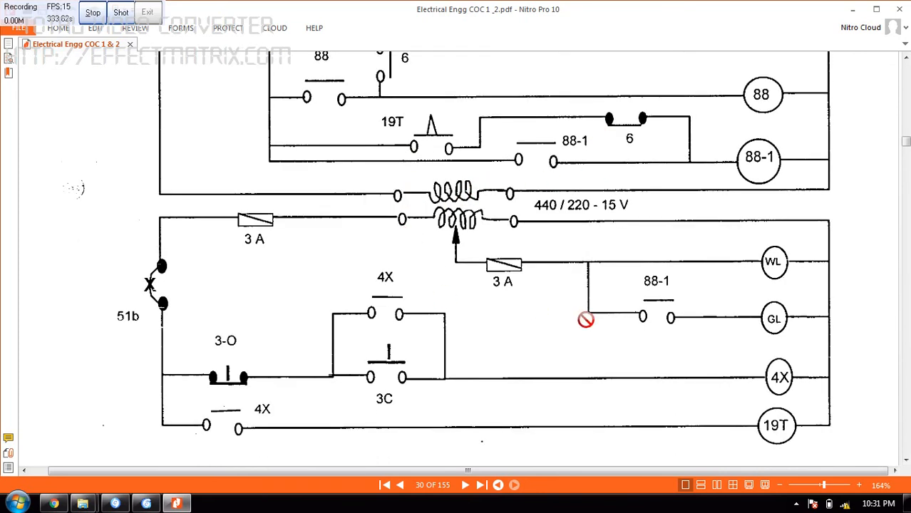